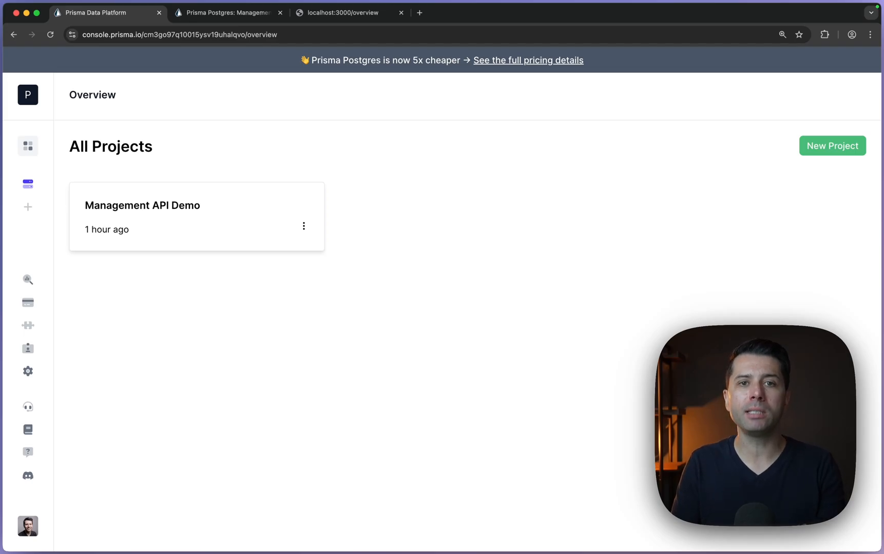
mouse_move(530, 362)
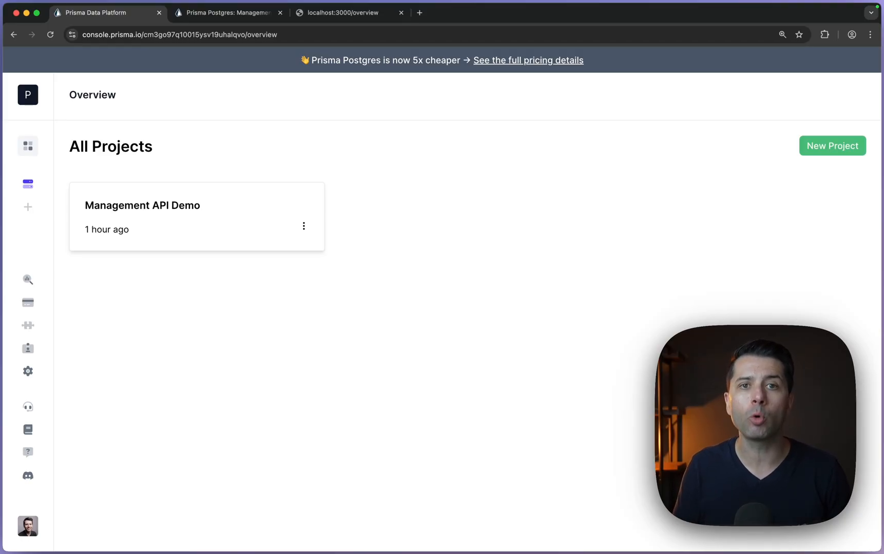
Open the Management API docs and highlight the api.prisma.io base URL
left_click(225, 12)
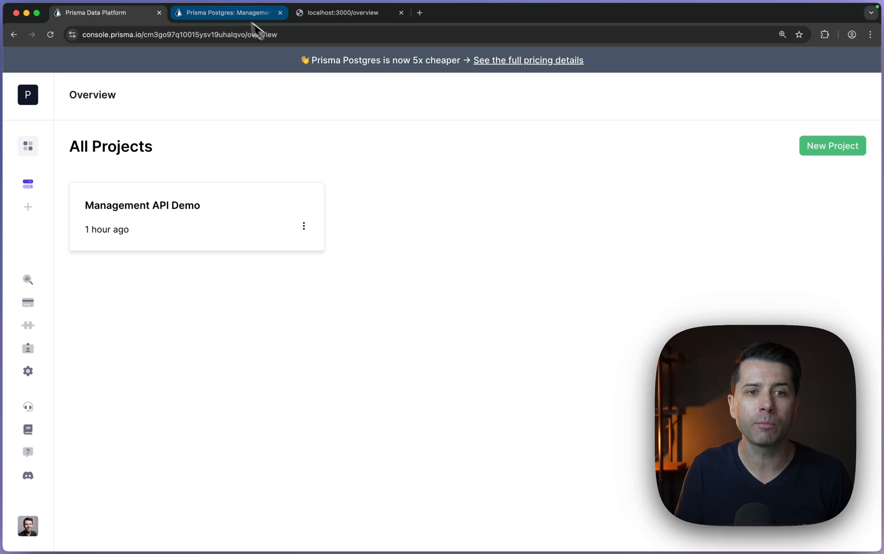
left_click(229, 12)
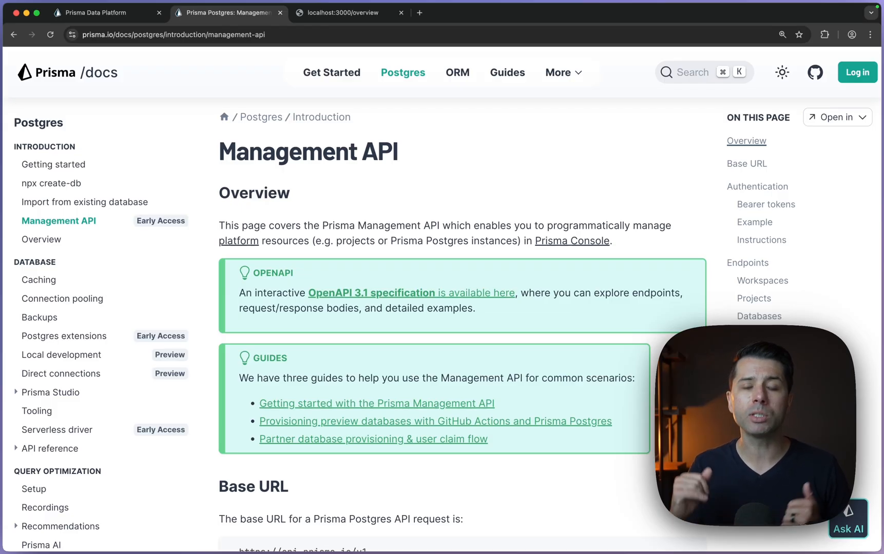
scroll("down", 3)
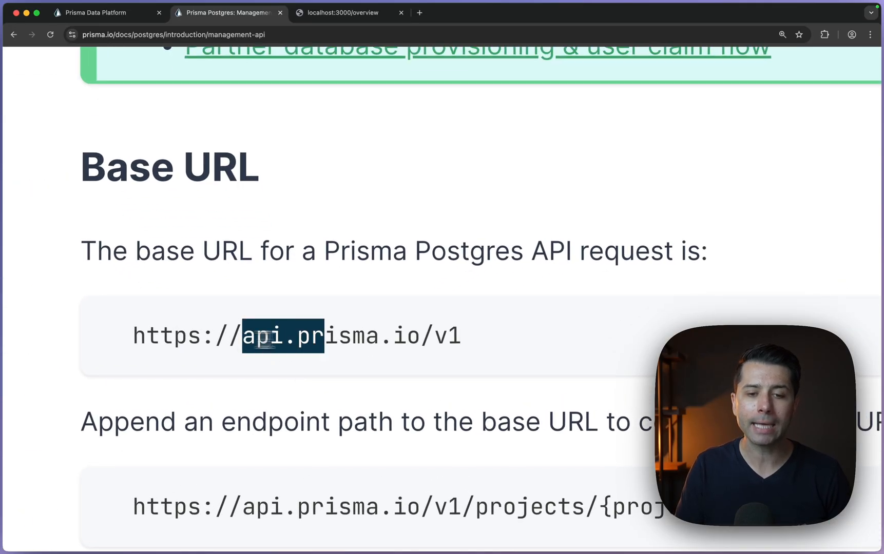
left_click_drag(242, 335, 459, 336)
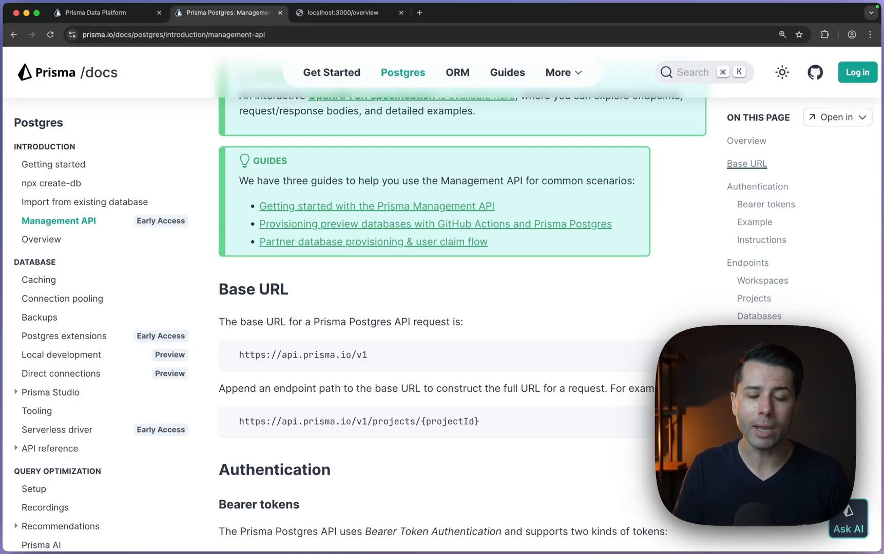
scroll("up", 3)
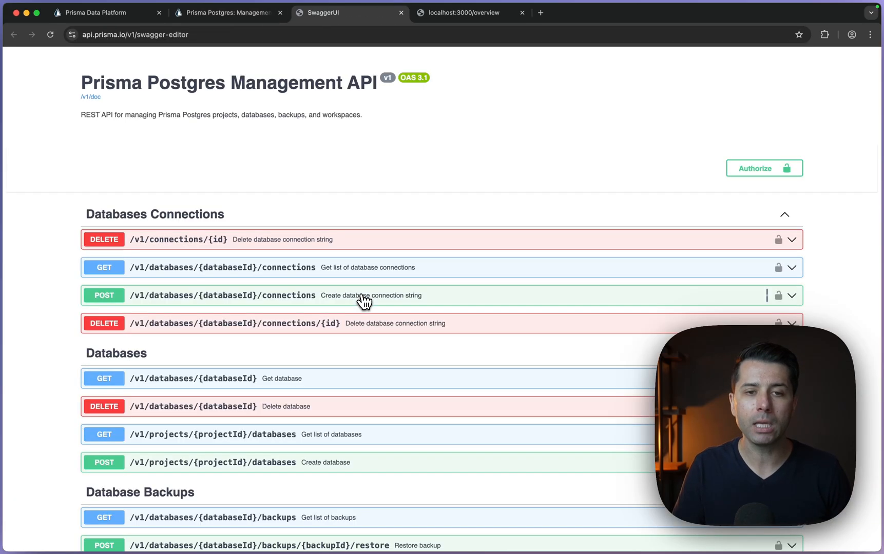
Scroll Swagger UI to the Databases endpoints: get, delete, list and create
scroll("down", 3)
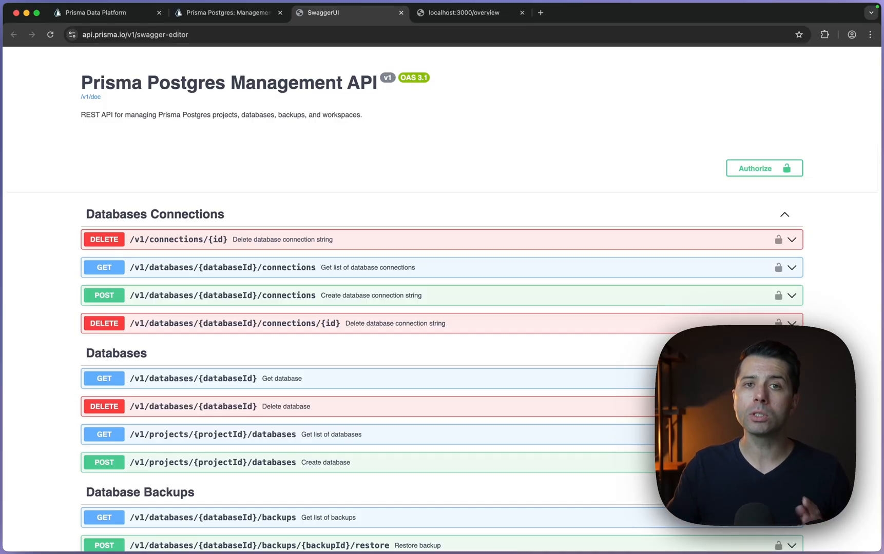
scroll("down", 3)
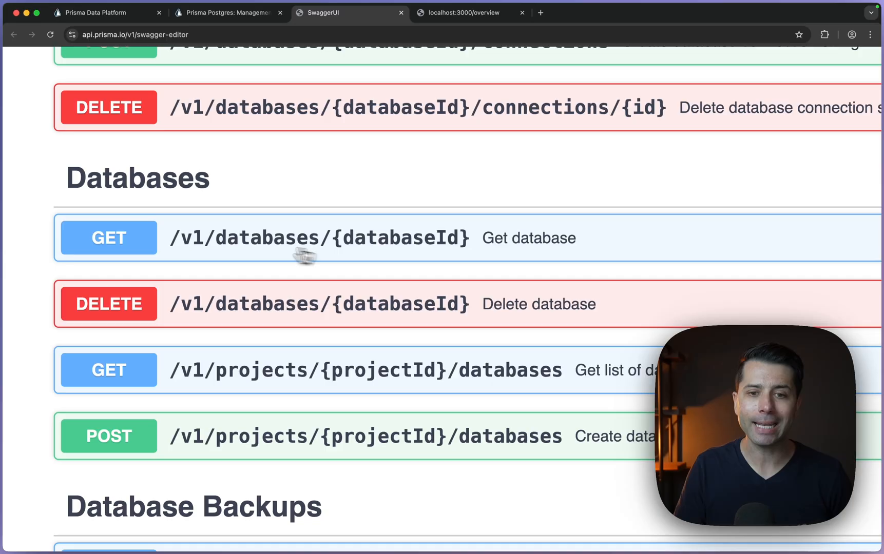
mouse_move(422, 252)
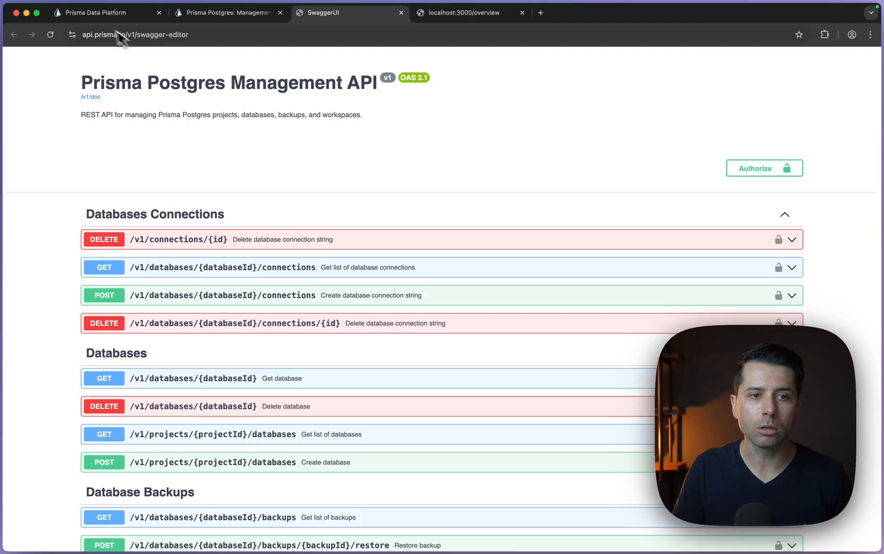
Create a service token named management-api-demo under workspace Settings > Service Tokens
left_click(107, 12)
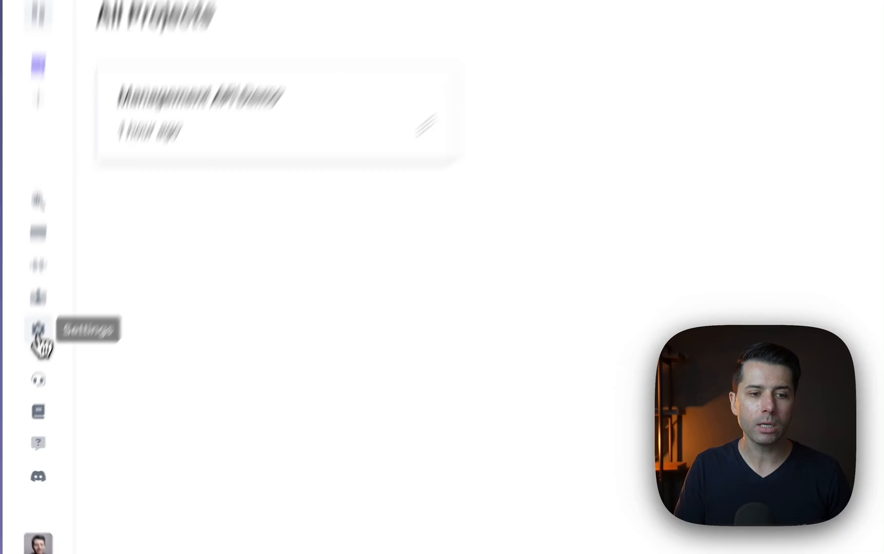
left_click(39, 338)
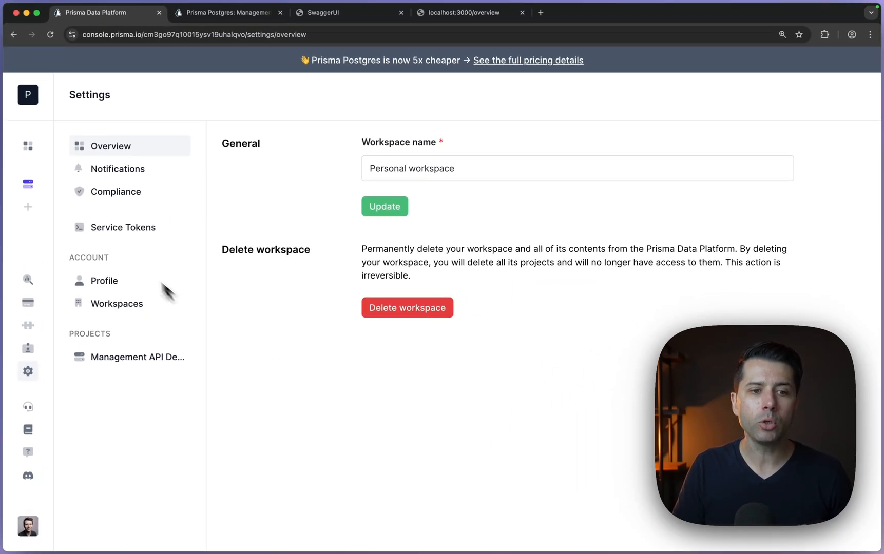
left_click(122, 227)
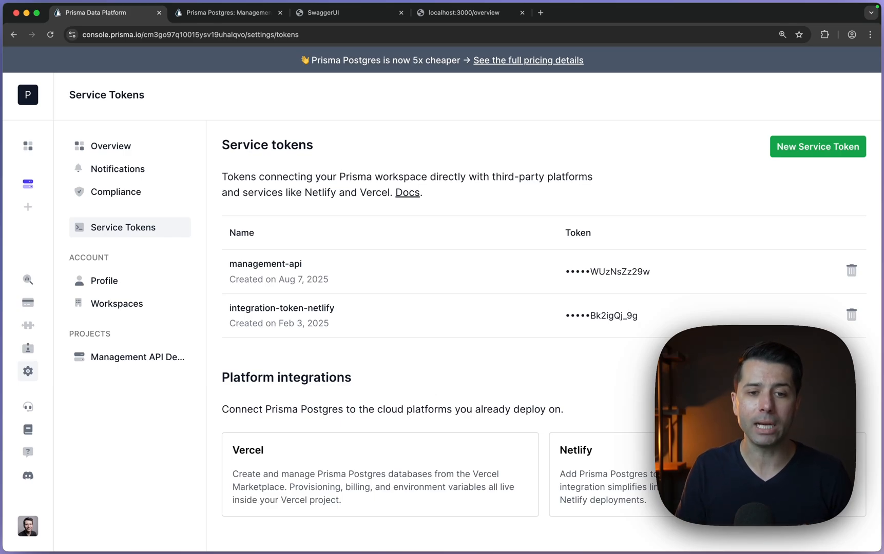
mouse_move(241, 279)
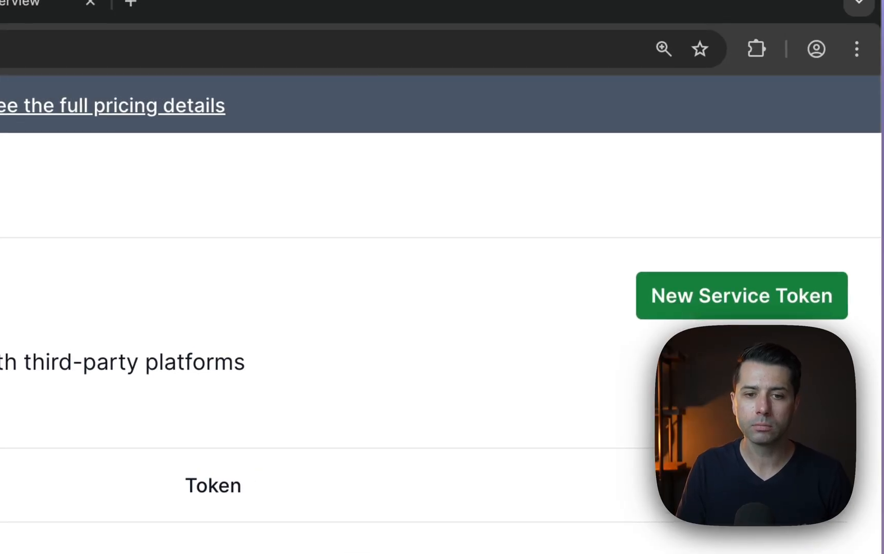
type("management-api-demo")
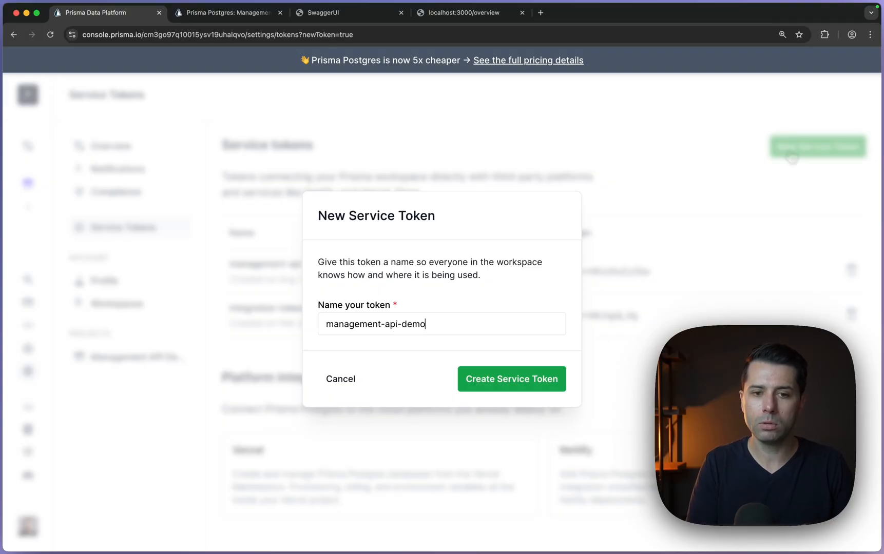
left_click(510, 378)
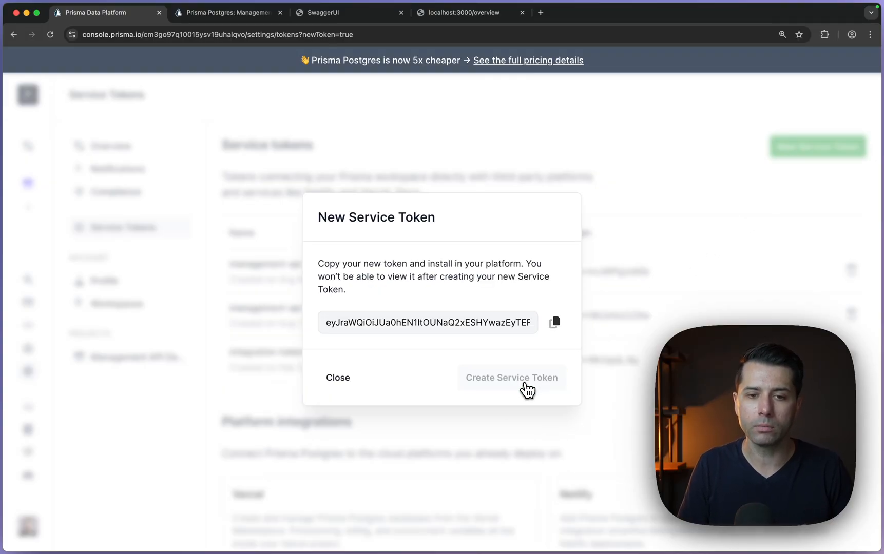
left_click(553, 322)
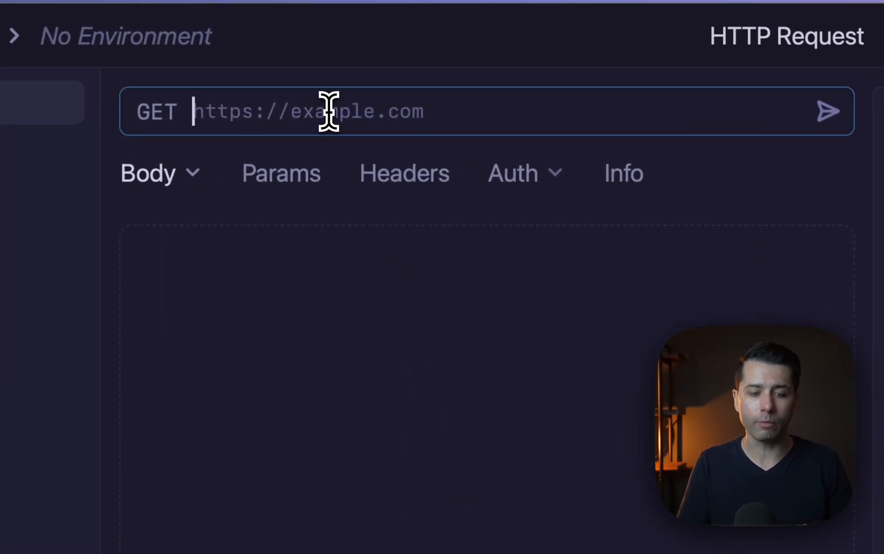
type("https://")
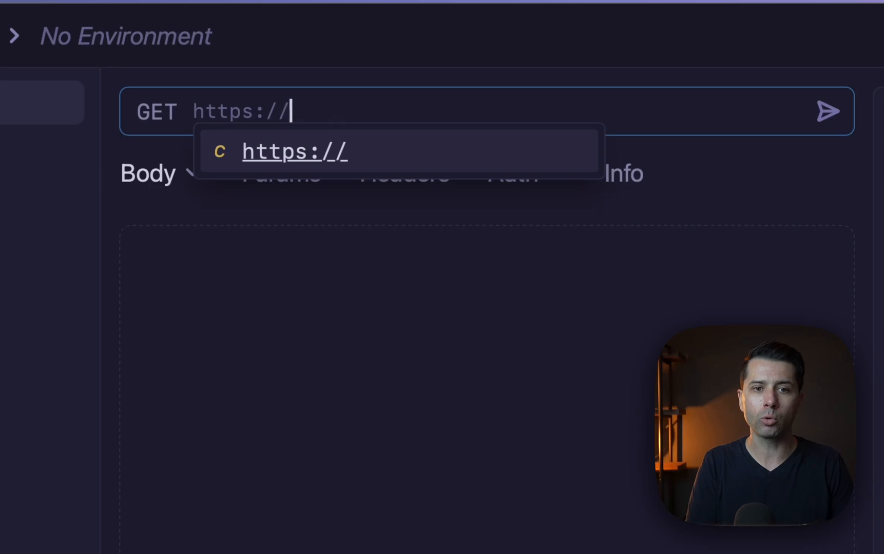
type("api.pri")
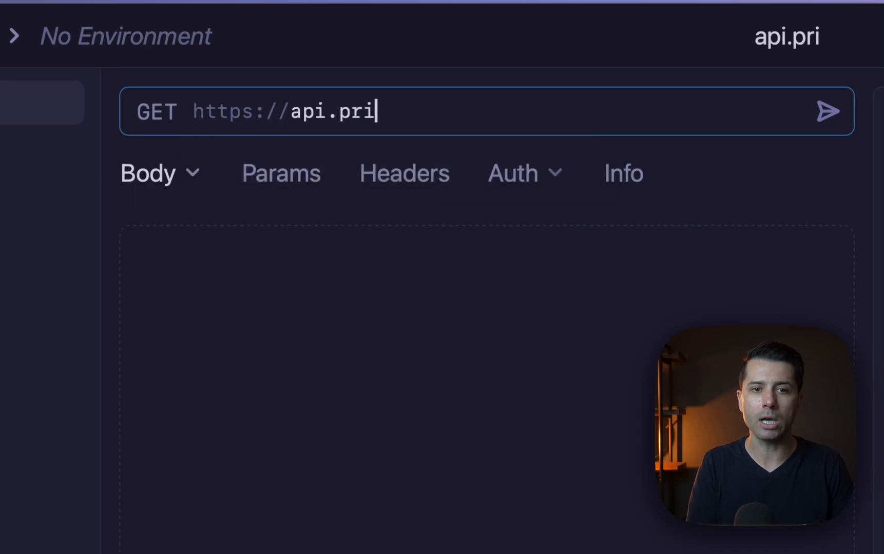
type("sma.io/v")
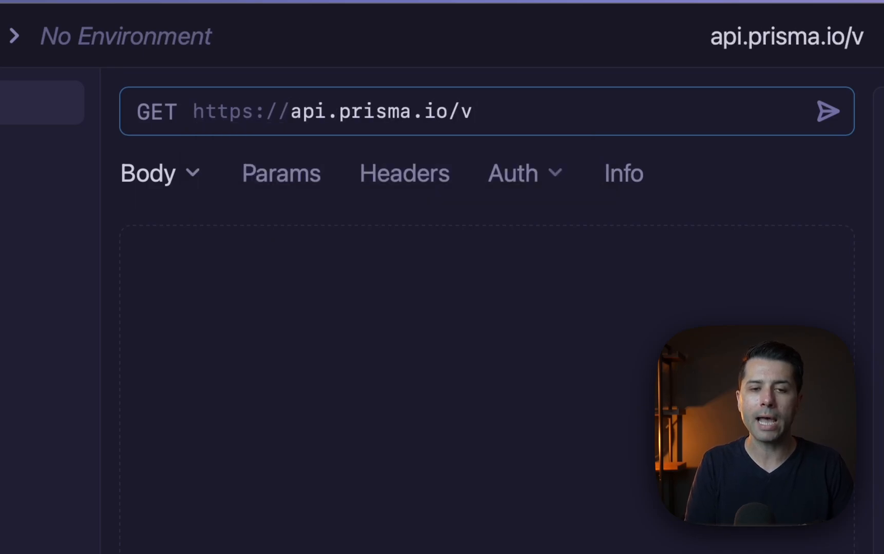
type("1")
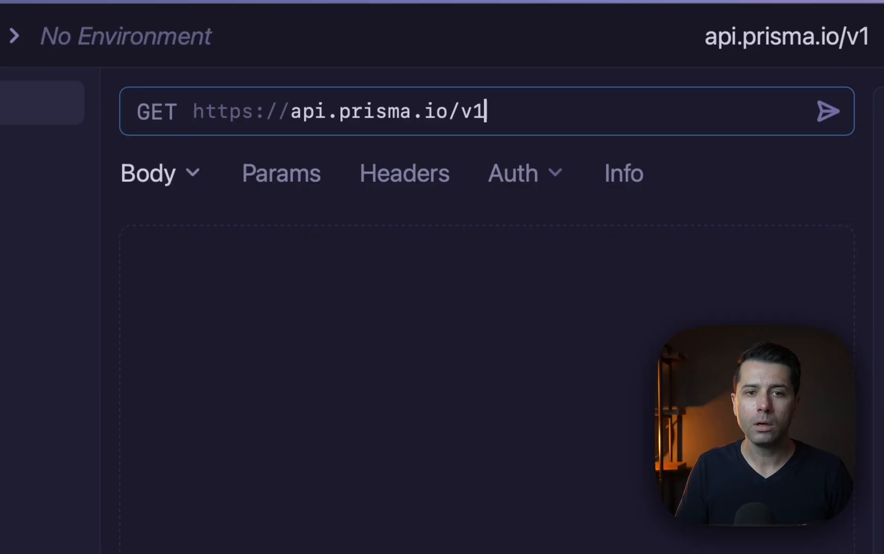
type("/")
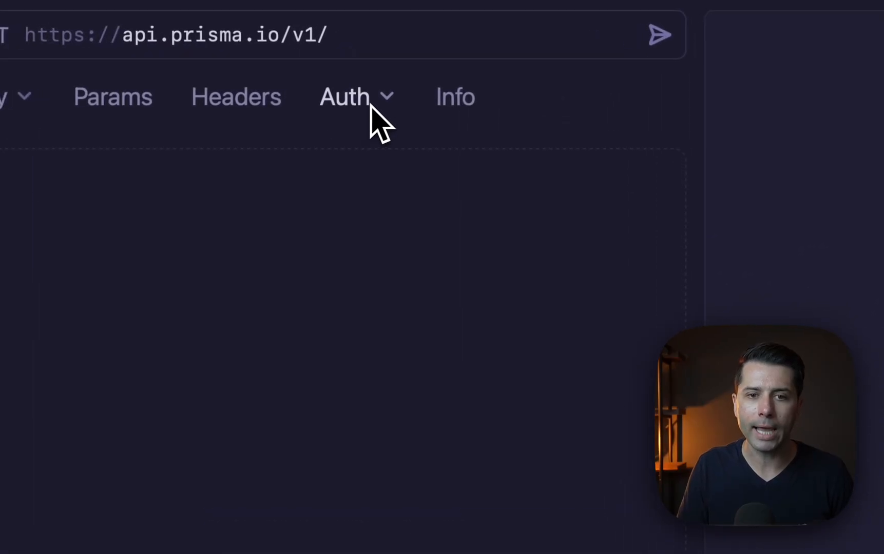
left_click(349, 96)
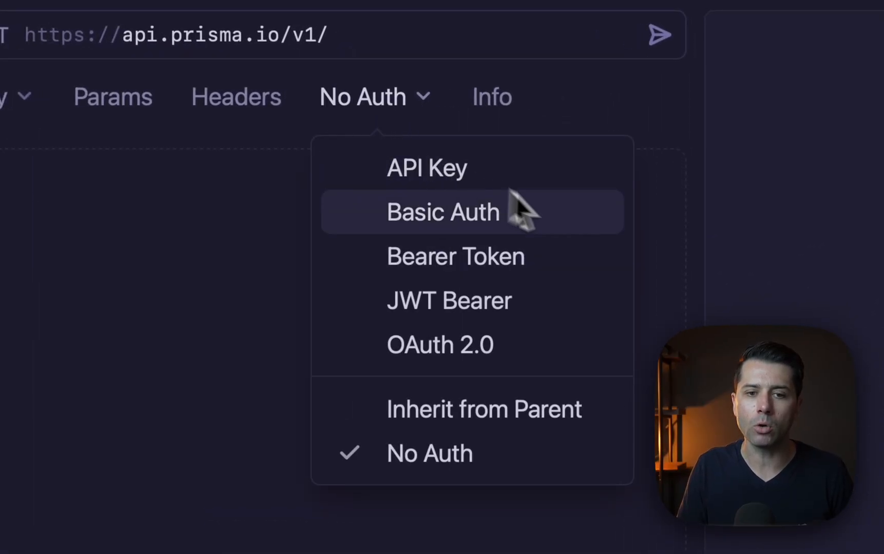
left_click(454, 256)
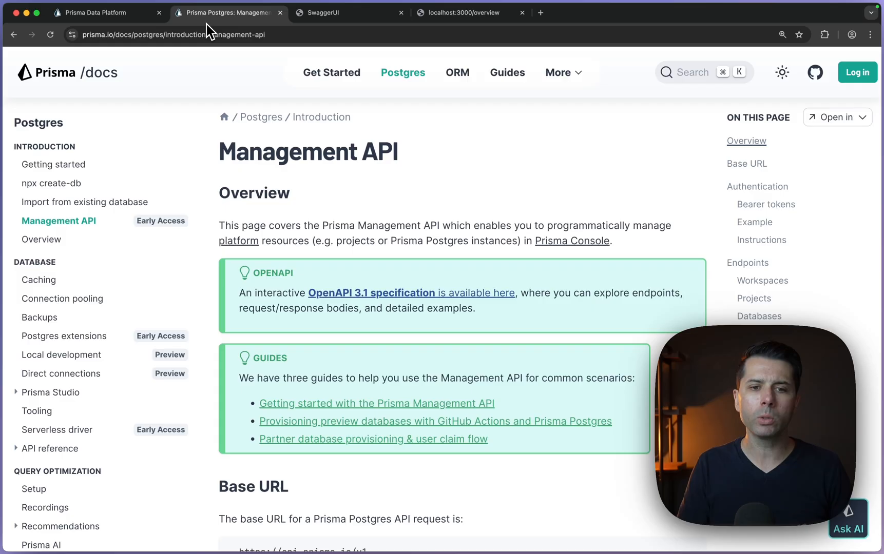
Scroll the Management API reference down to the Projects endpoints
left_click(349, 12)
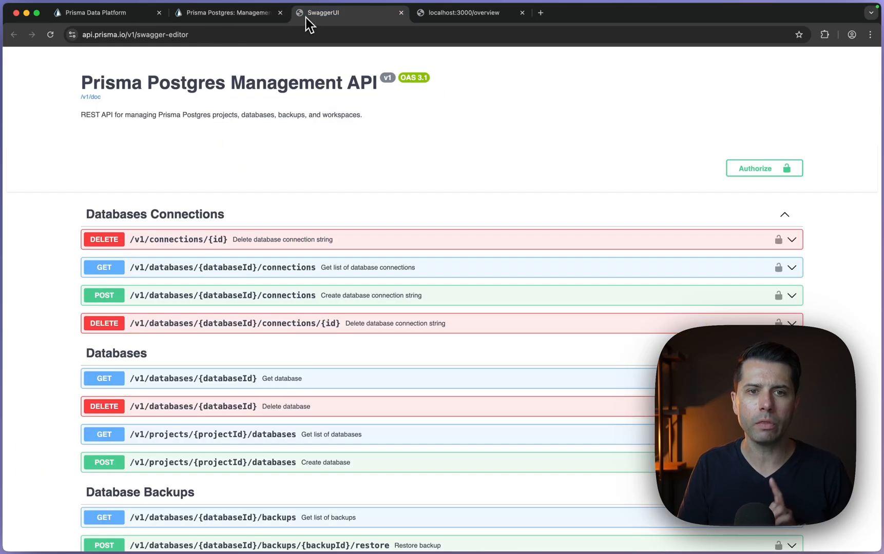
scroll("down", 3)
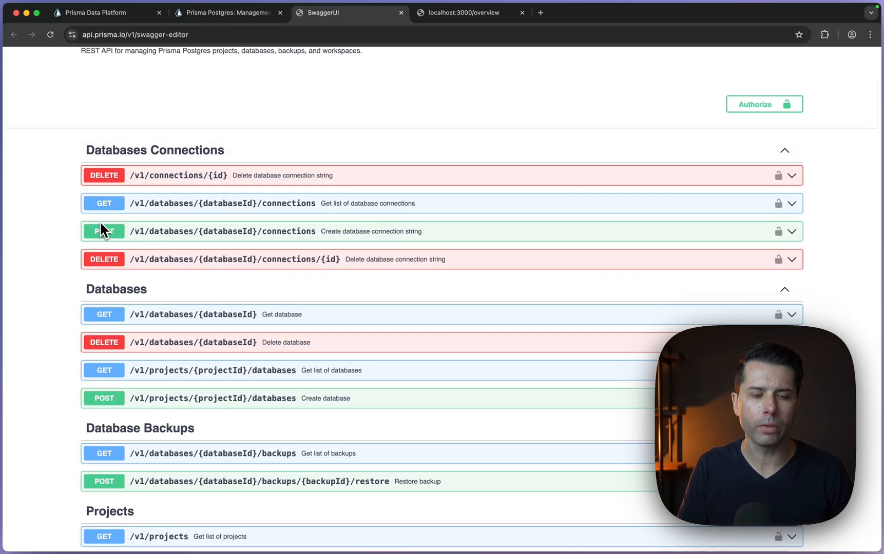
scroll("down", 3)
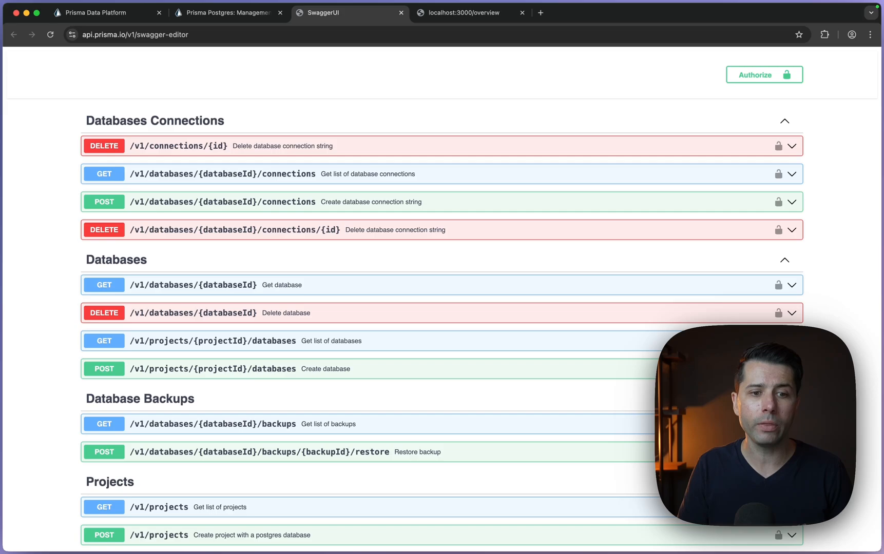
scroll("down", 3)
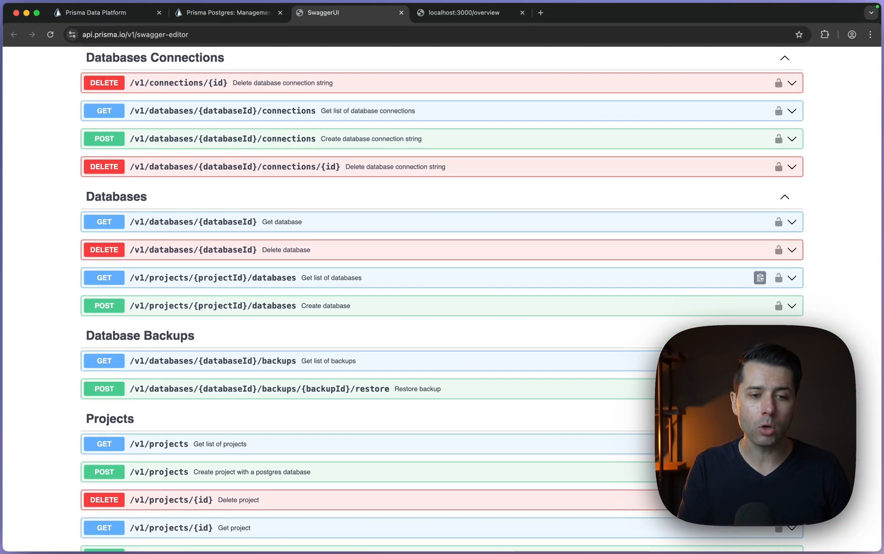
scroll("down", 3)
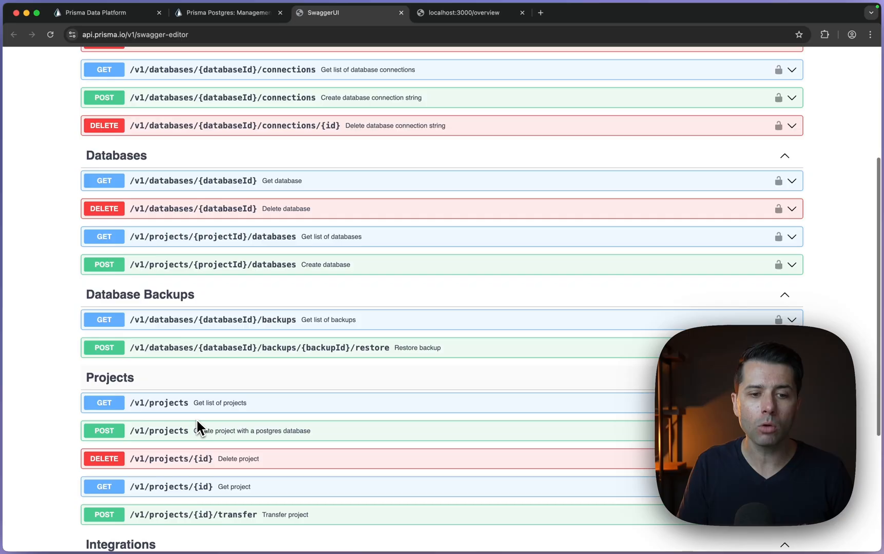
scroll("down", 3)
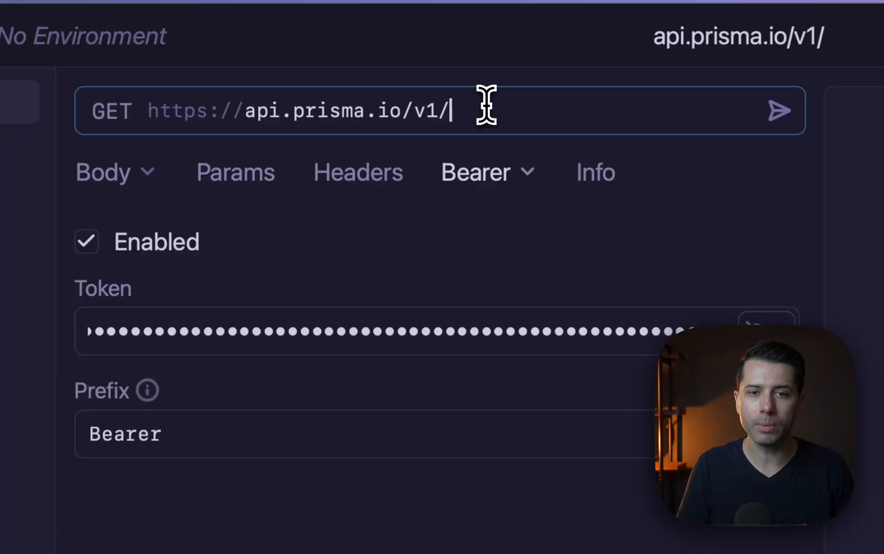
type("projects")
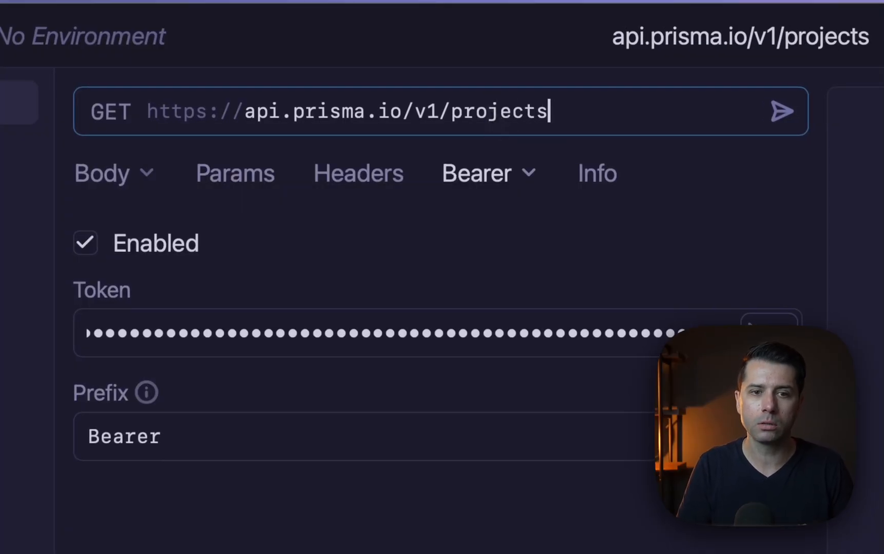
left_click(782, 111)
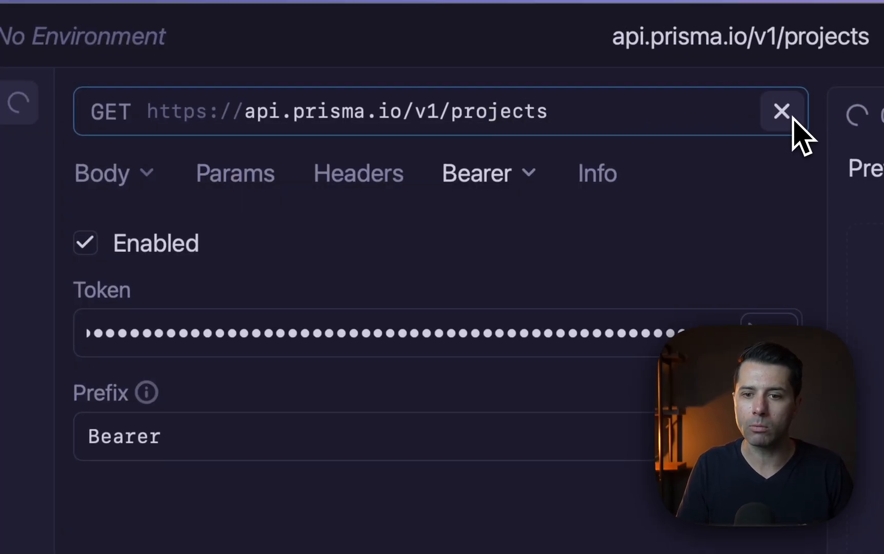
left_click(516, 52)
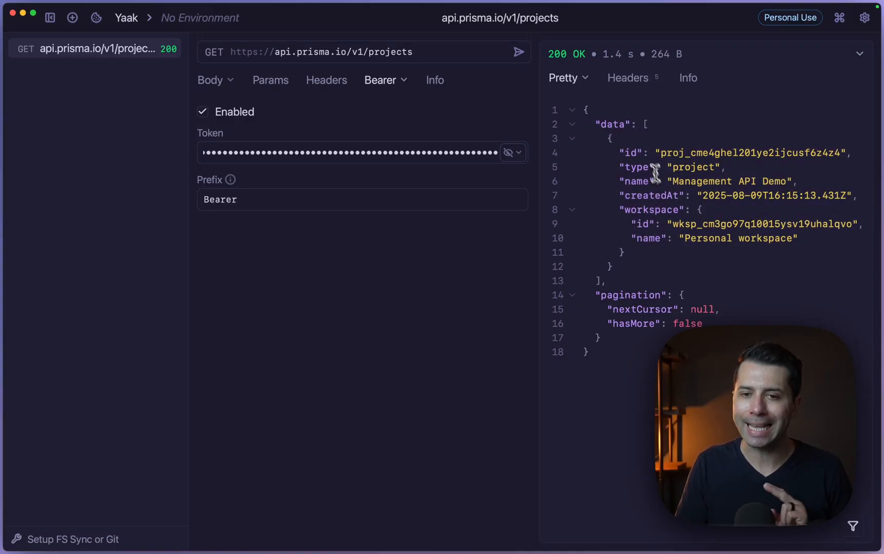
double_click(728, 181)
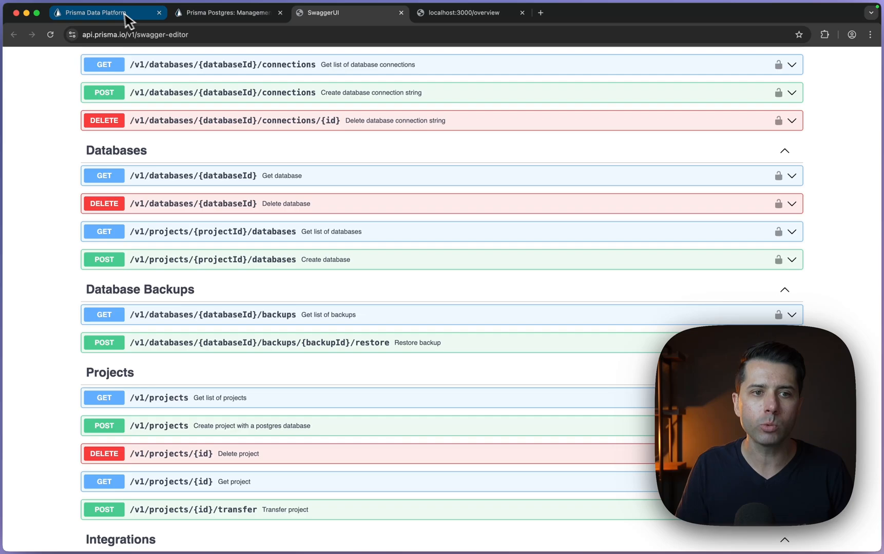
Switch to the Prisma console and open the workspace projects dashboard
left_click(107, 12)
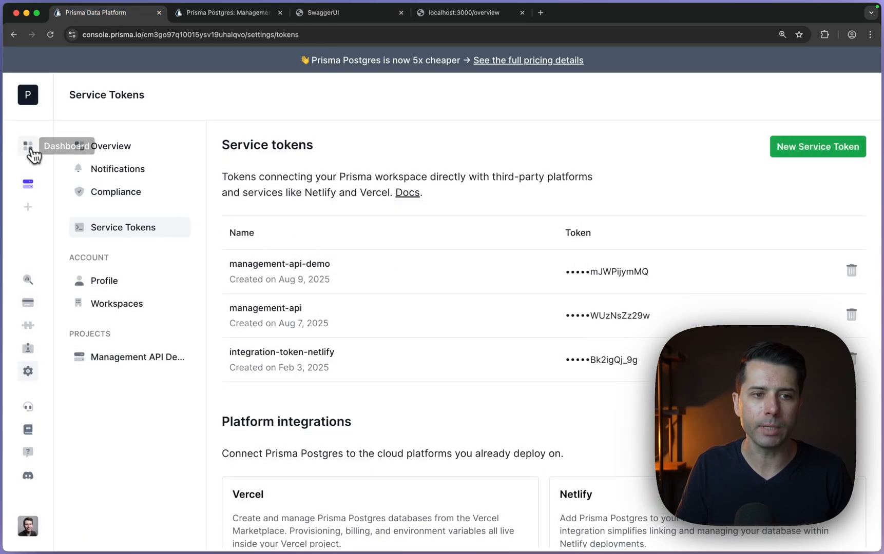
left_click(28, 145)
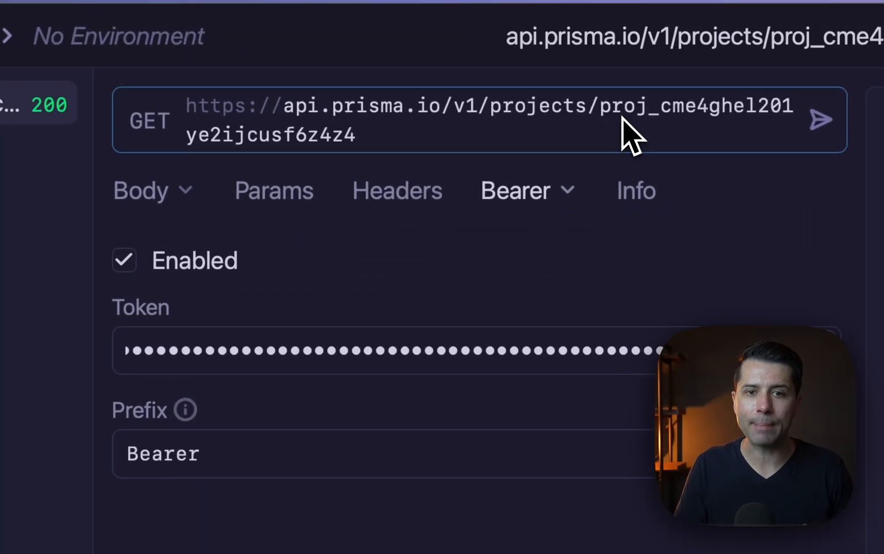
Append /databases to the project URL and send the request
type("/databases")
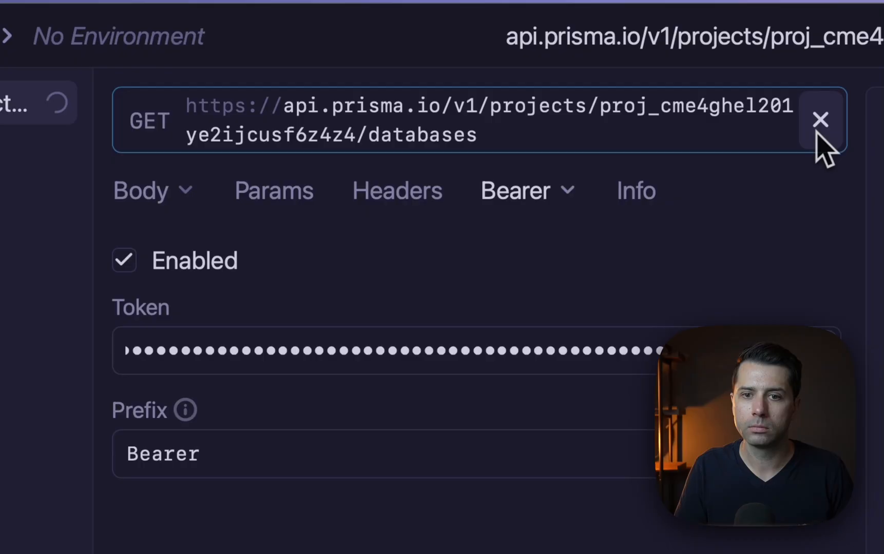
left_click(517, 56)
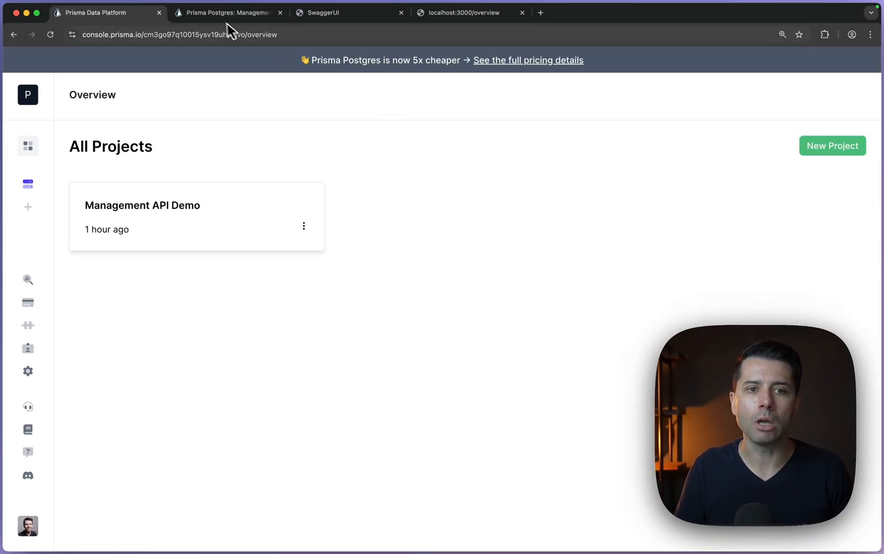
Scroll the API reference to POST /v1/projects and its region-and-name example body
left_click(338, 12)
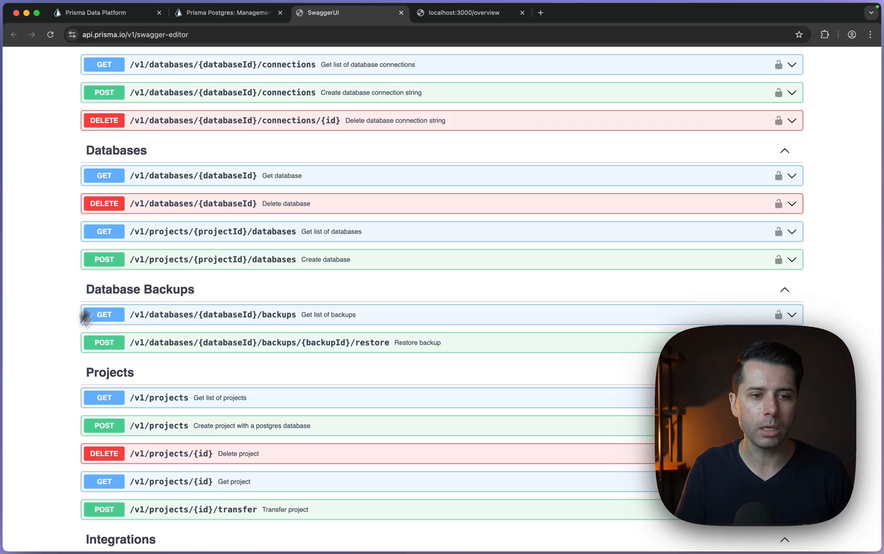
scroll("down", 3)
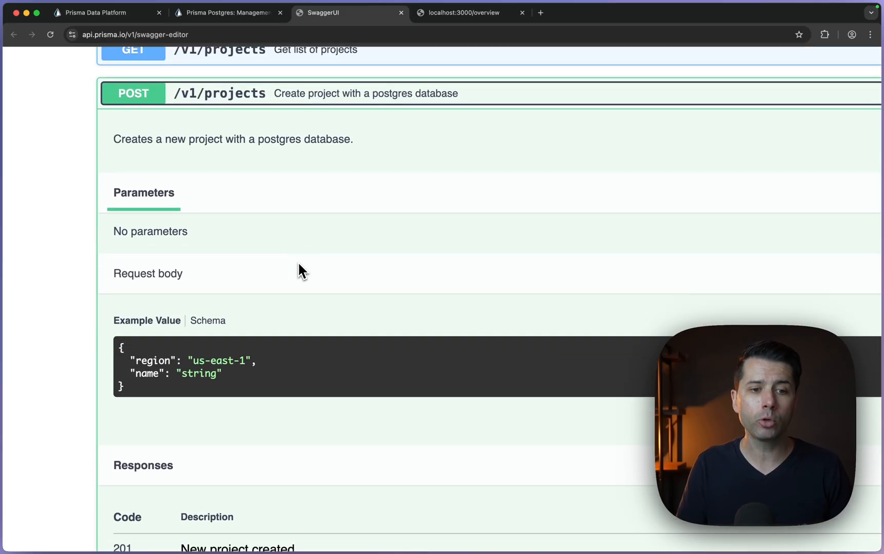
scroll("down", 3)
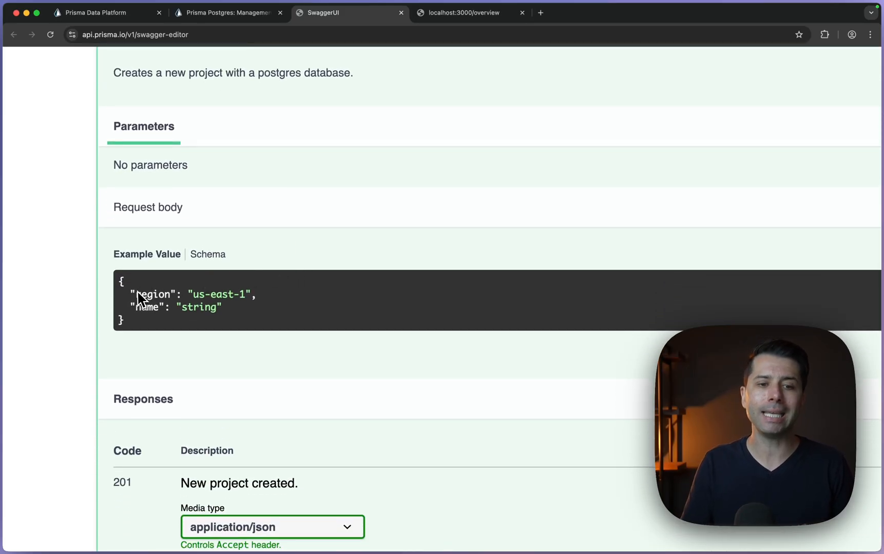
scroll("down", 3)
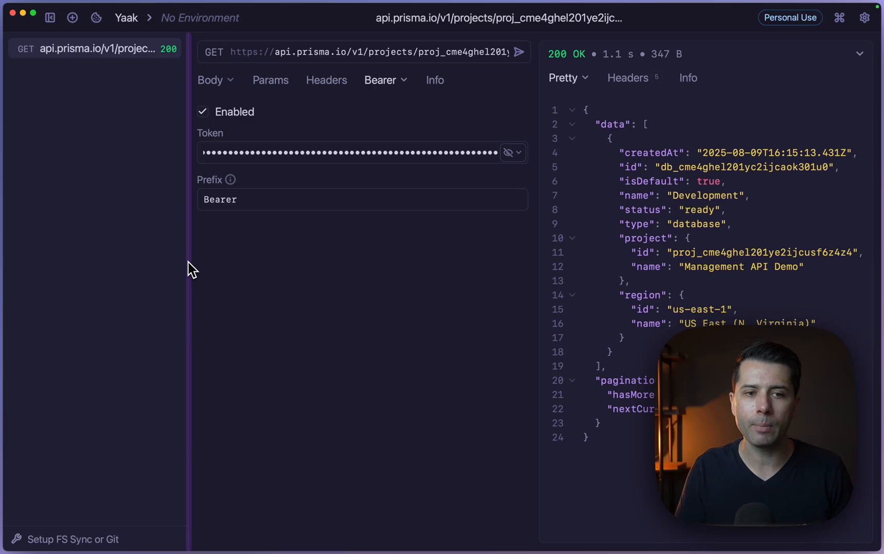
Change the request method from GET to POST
left_click(213, 52)
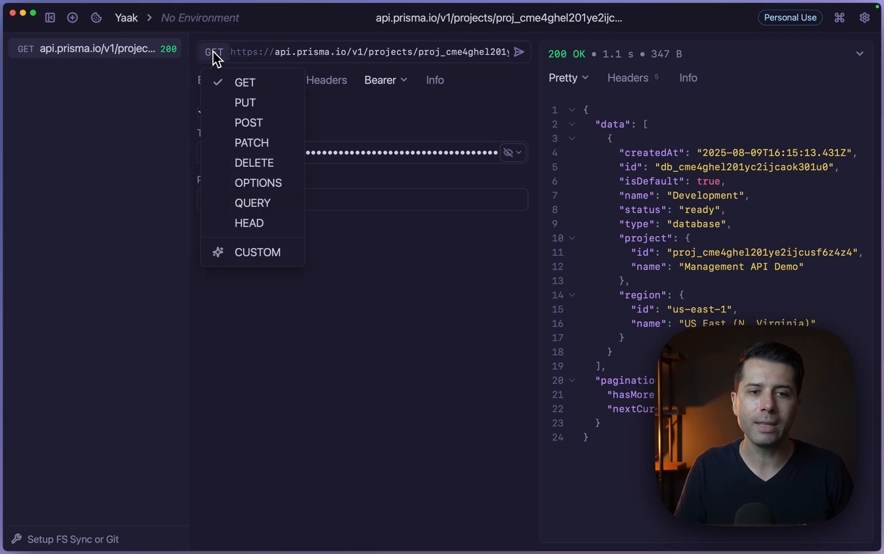
left_click(248, 123)
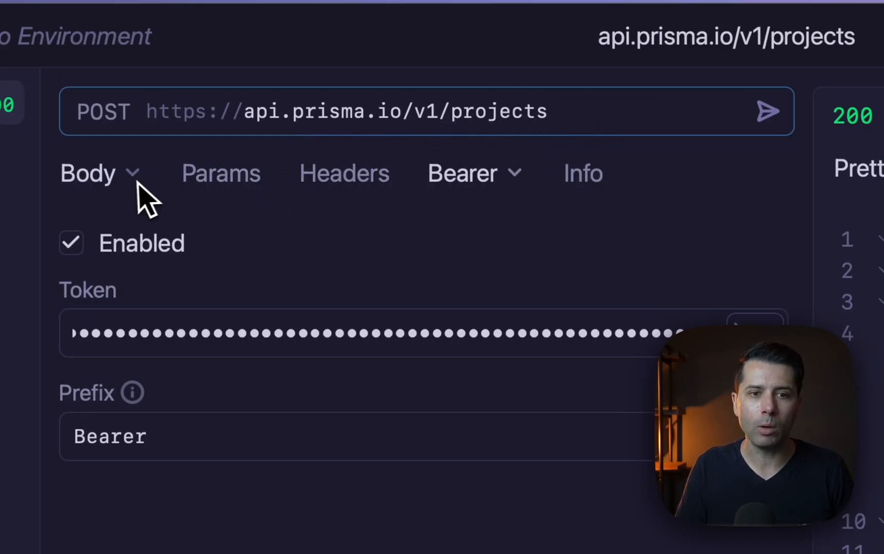
Set a JSON body with region "us-east-1" and name "My test project from mgmt API"
left_click(88, 173)
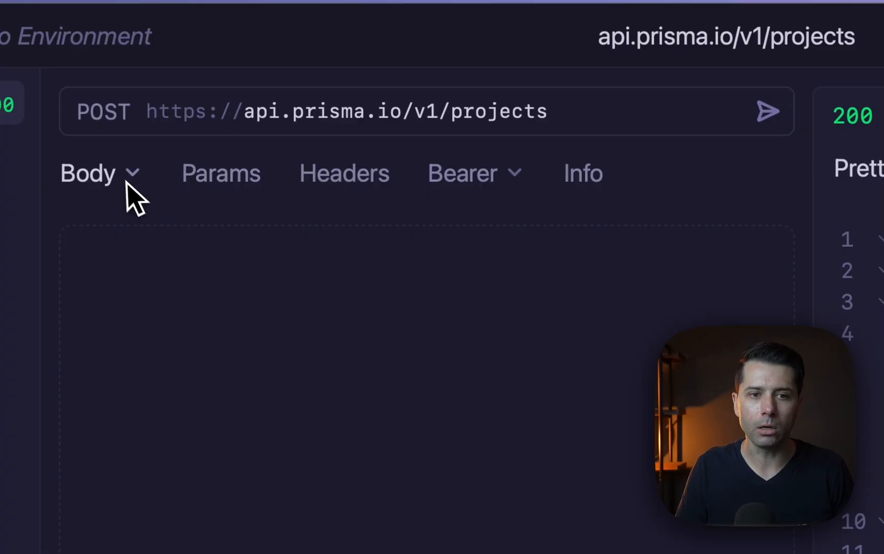
left_click(87, 173)
type("\"")
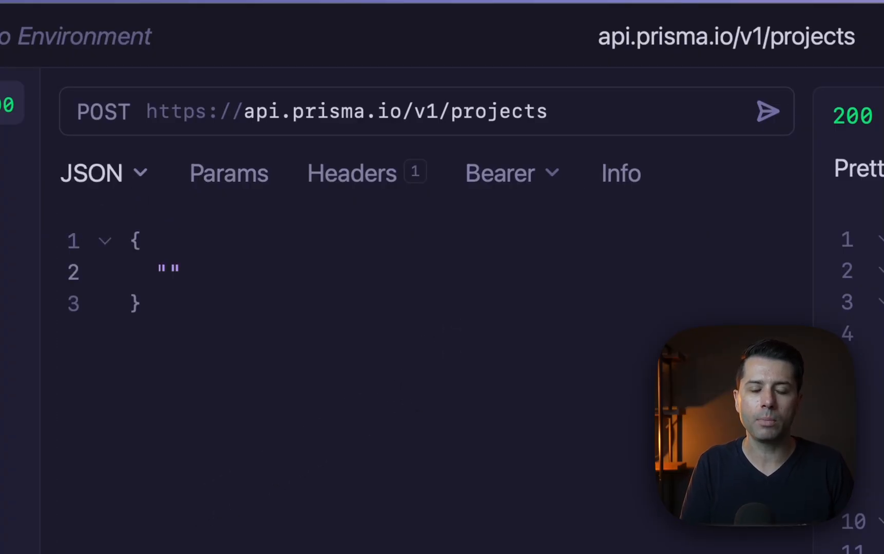
type("region")
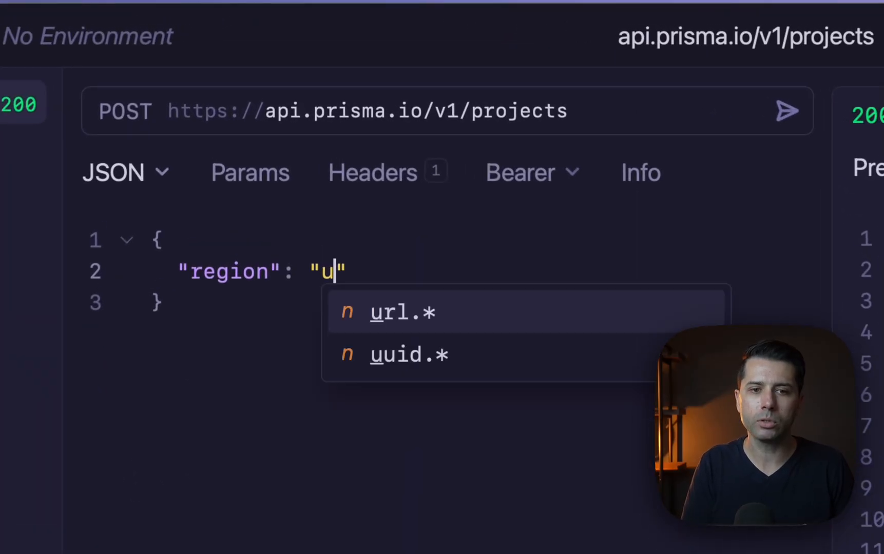
type("s-east-1")
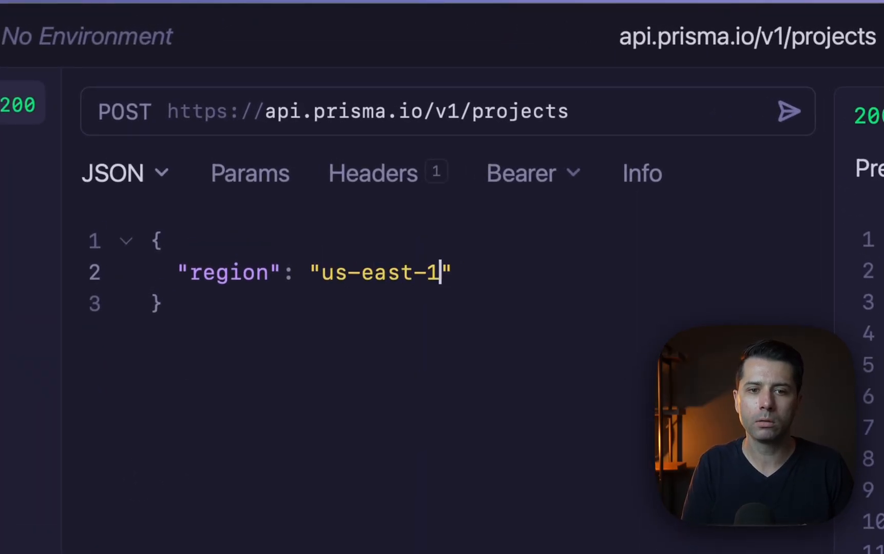
type(",")
type("\"name\": \"")
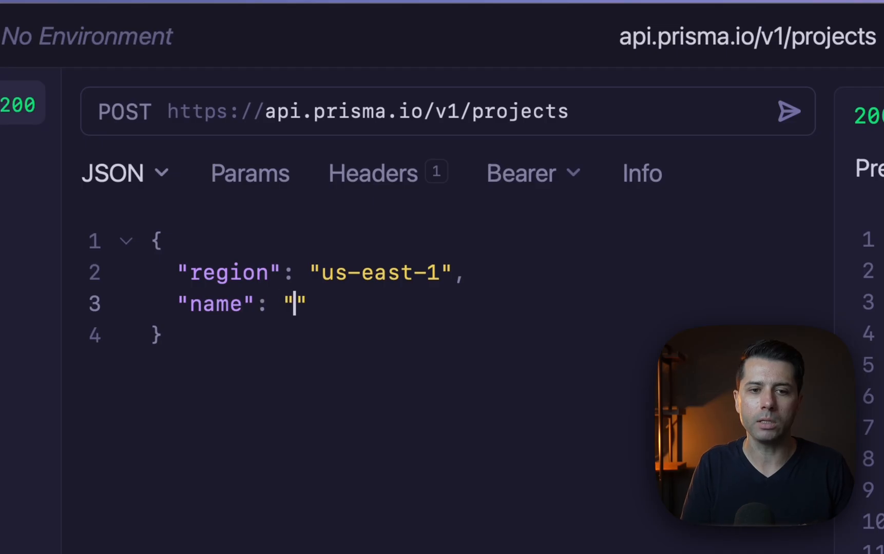
type("My test pro")
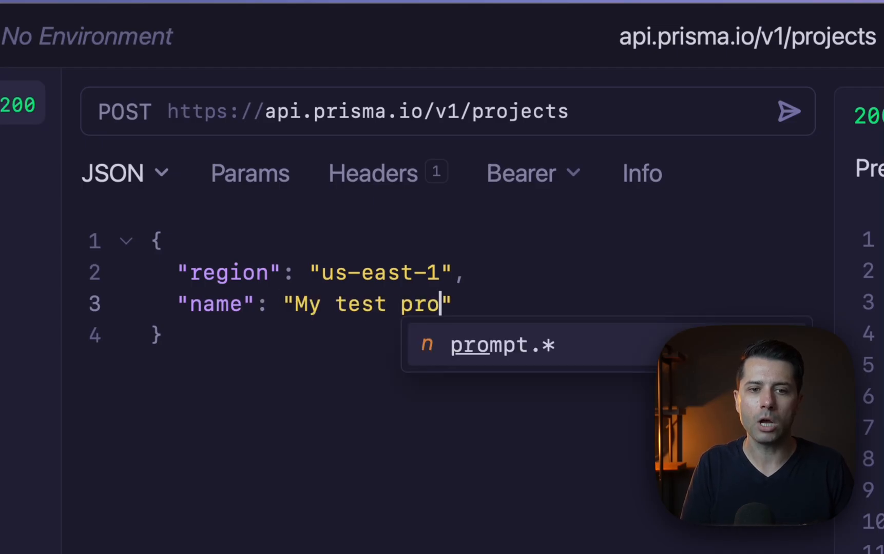
type("ject from mgmt API")
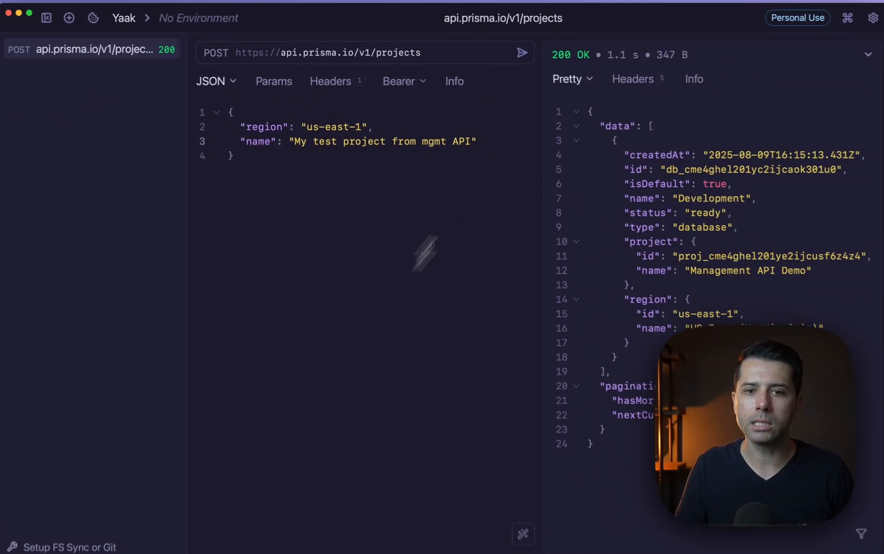
Send the create-project POST and scroll the 201 response's database, API key and connection string
left_click(521, 52)
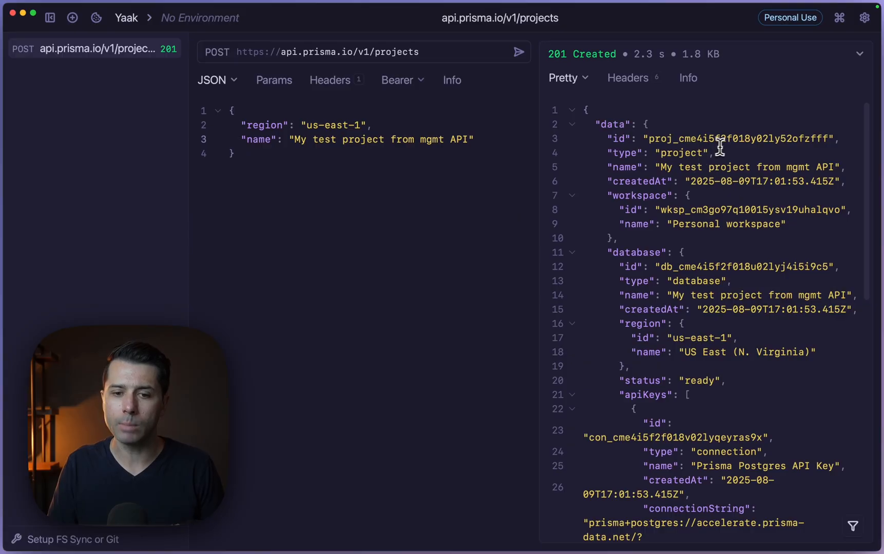
scroll("down", 3)
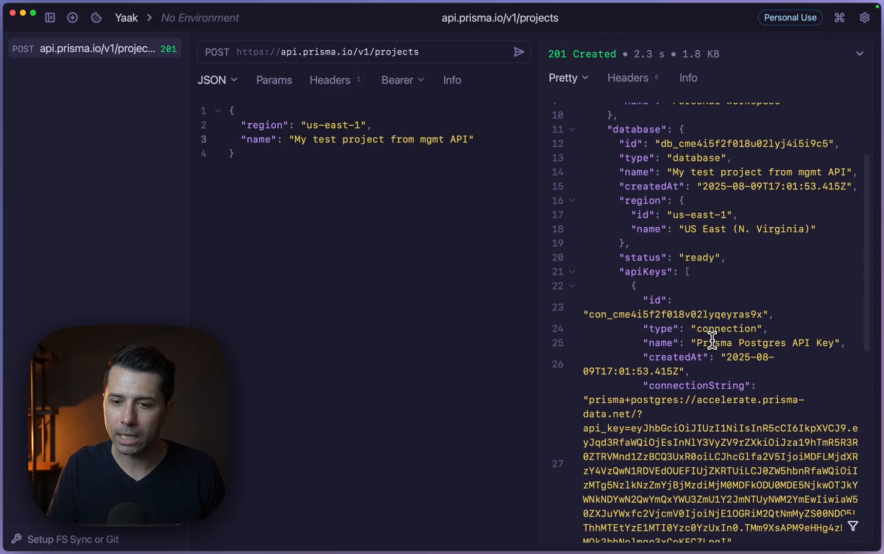
scroll("down", 3)
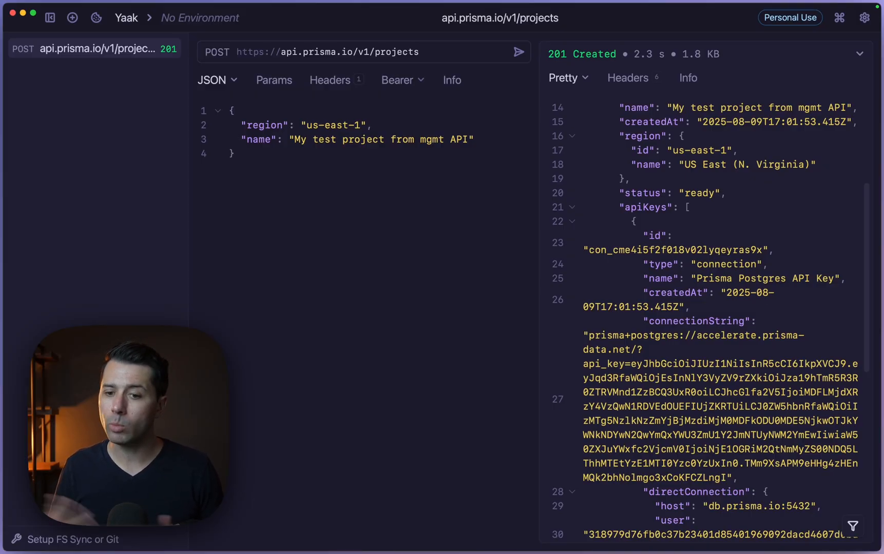
scroll("down", 3)
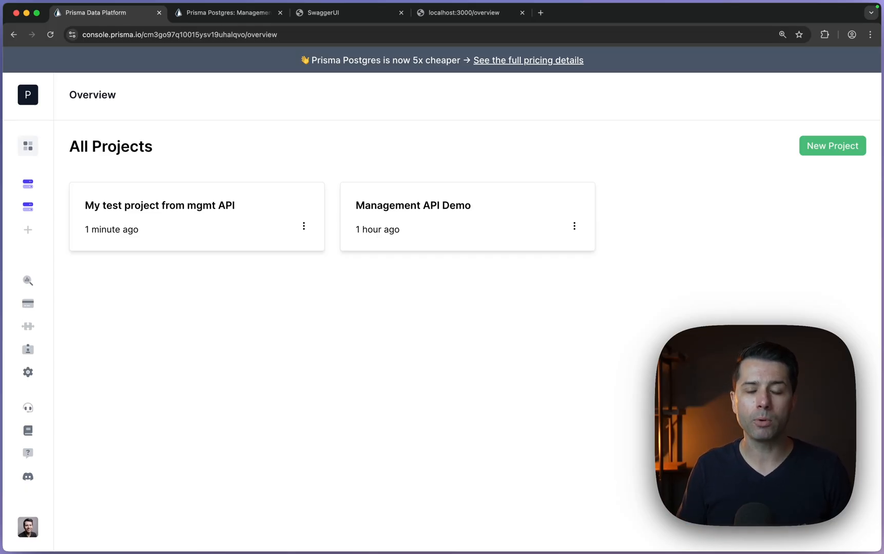
mouse_move(405, 124)
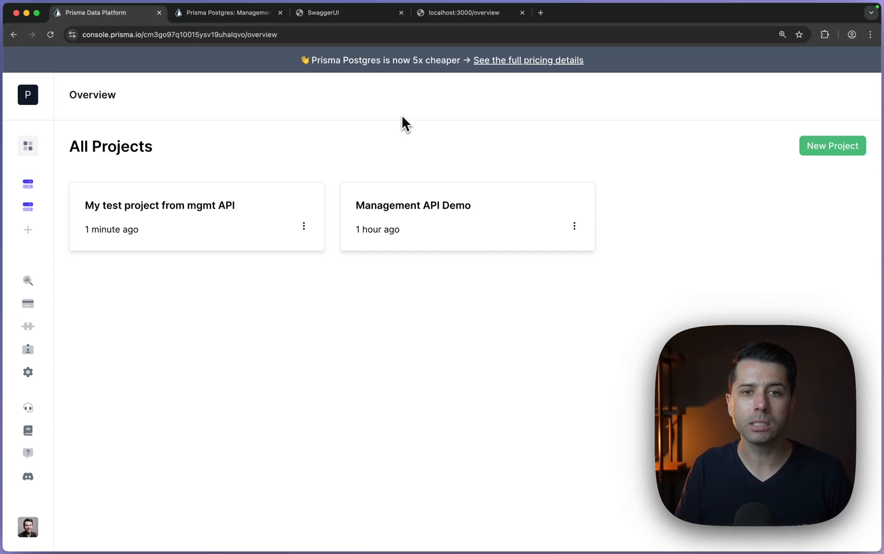
Copy Yaak's Bearer token into the local dashboard's Service Token field
left_click(462, 13)
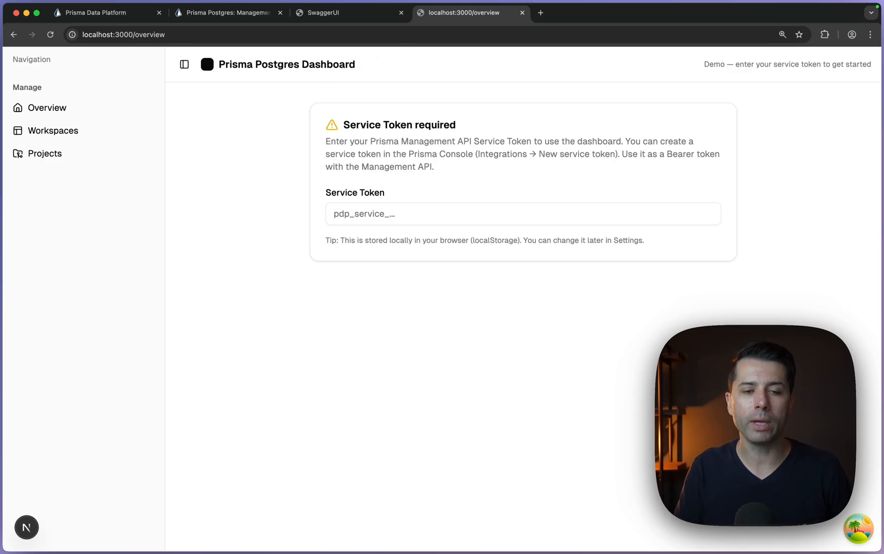
mouse_move(202, 102)
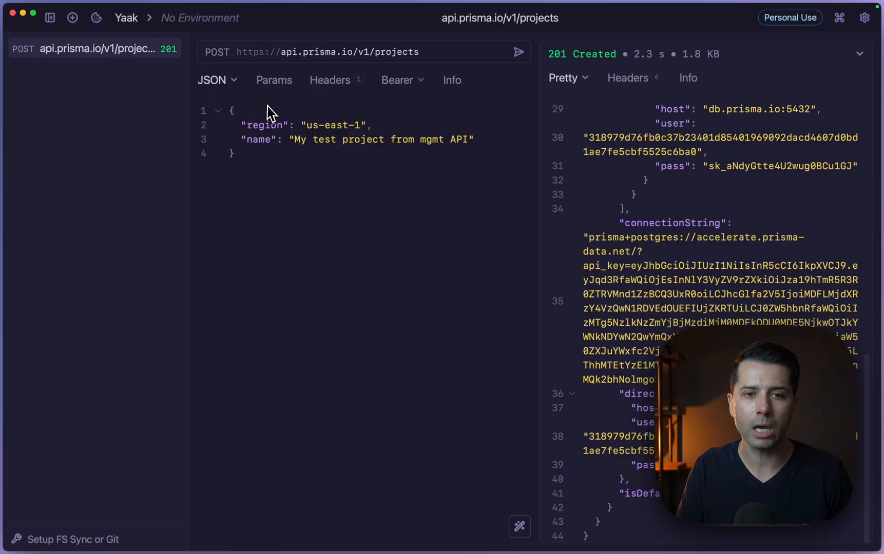
left_click(397, 80)
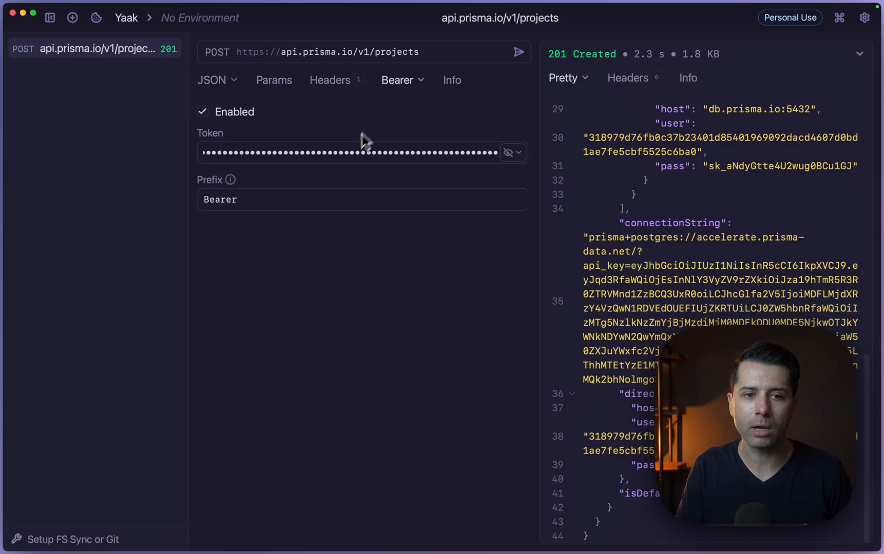
left_click(350, 153)
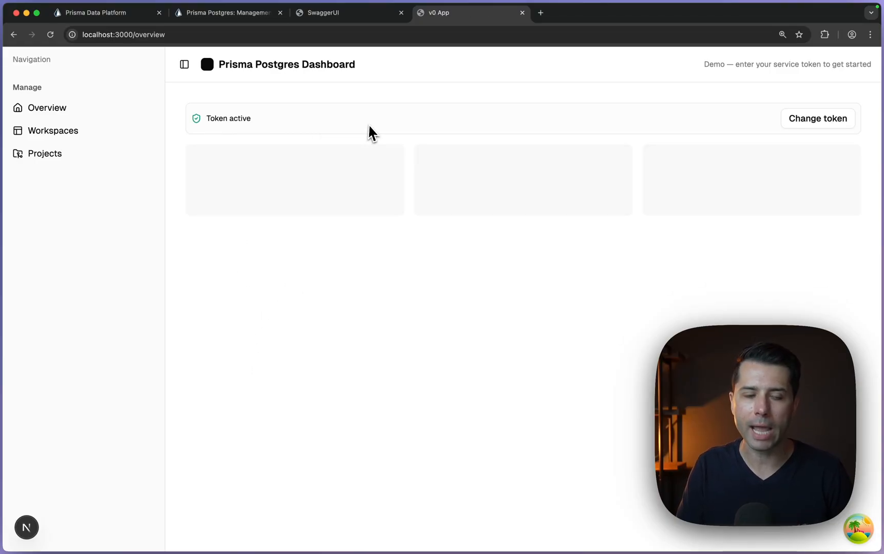
mouse_move(53, 130)
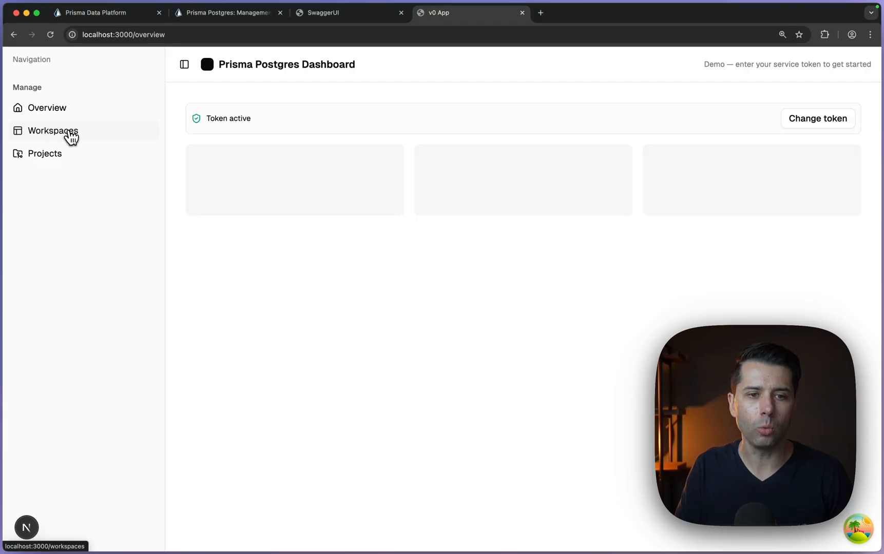
View the Personal workspace, then list its projects in the dashboard
left_click(53, 131)
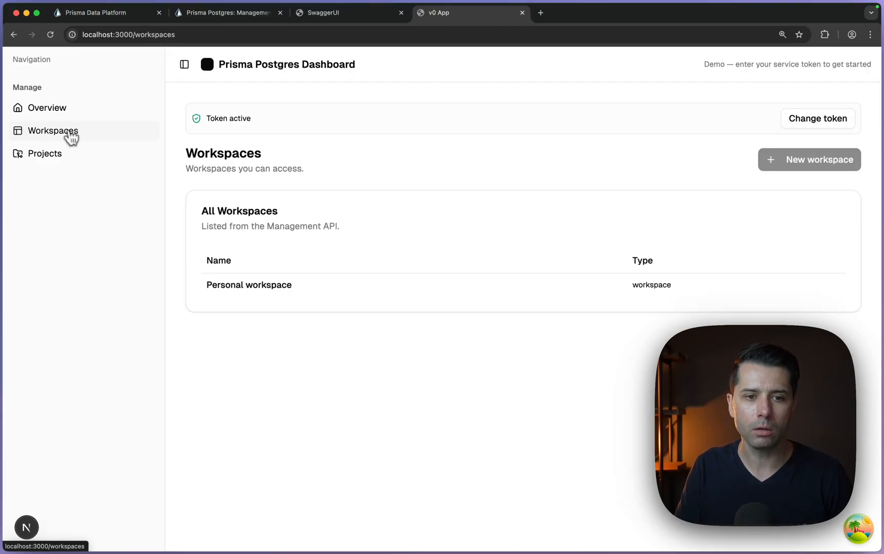
mouse_move(402, 386)
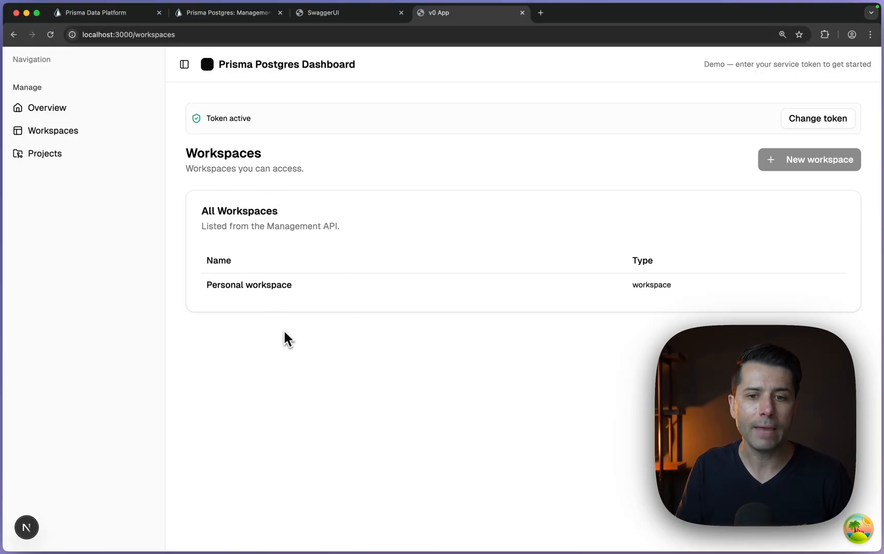
left_click(45, 153)
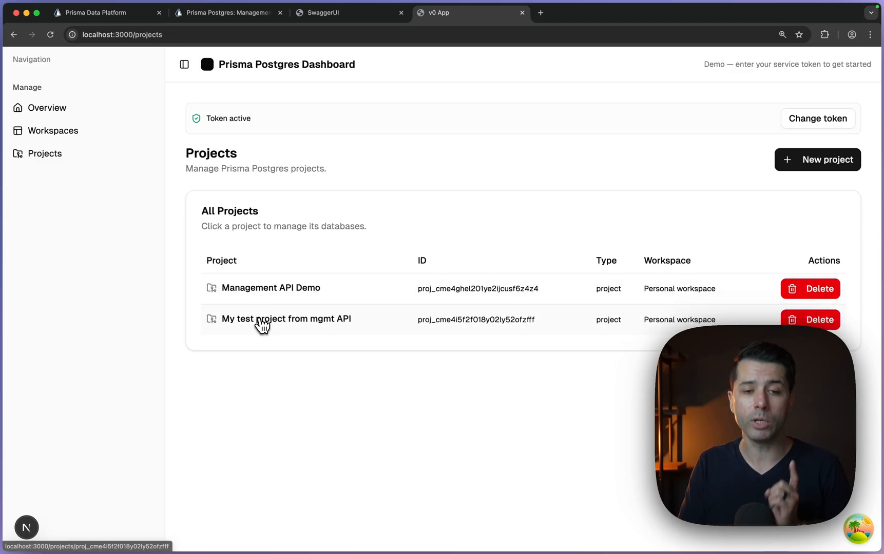
mouse_move(414, 416)
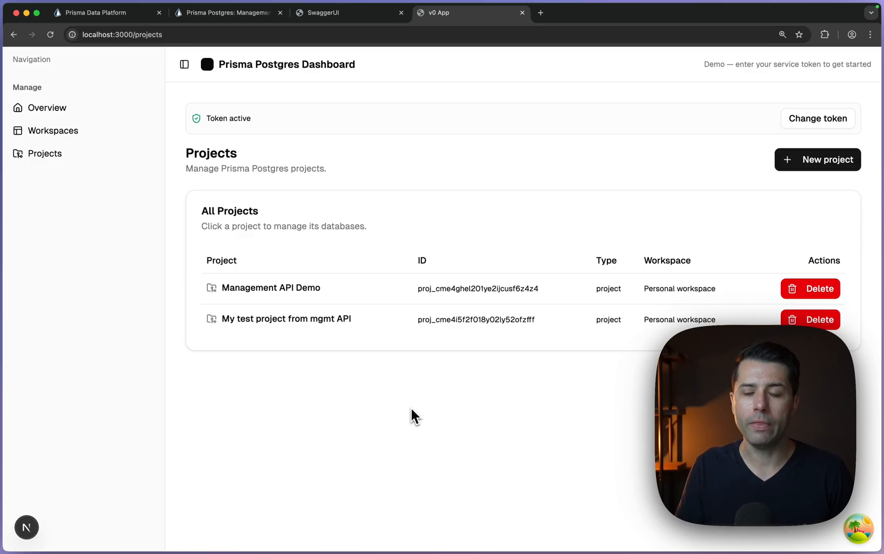
Create project "Test project from my custom app" in US East (N. Virginia) and close the form
left_click(817, 159)
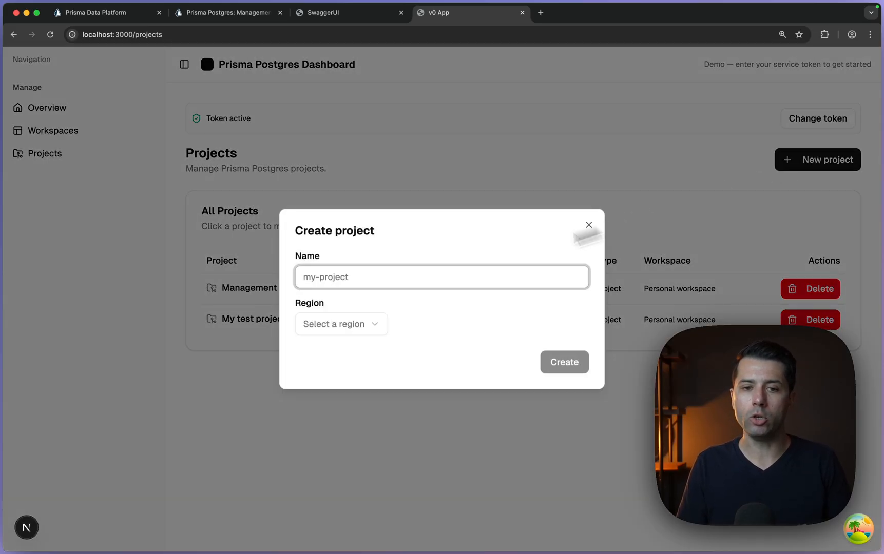
type("Tst")
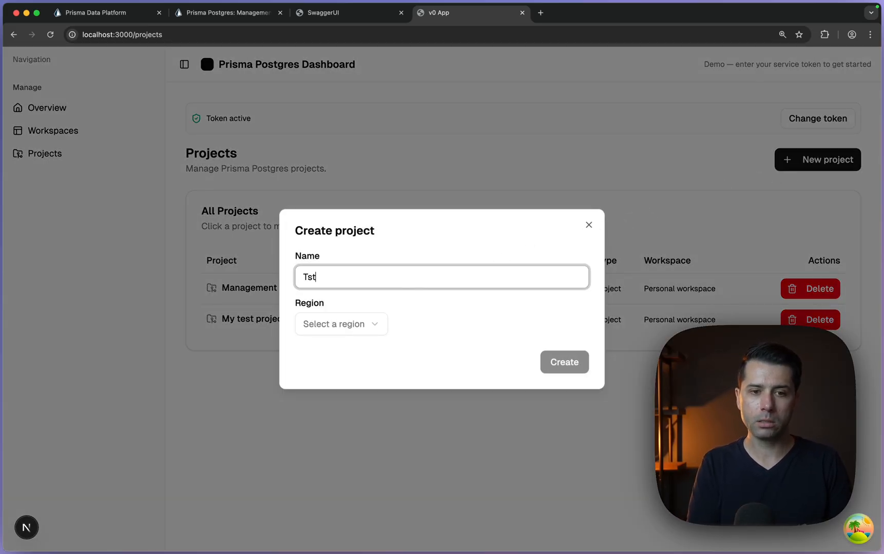
type("Test project from")
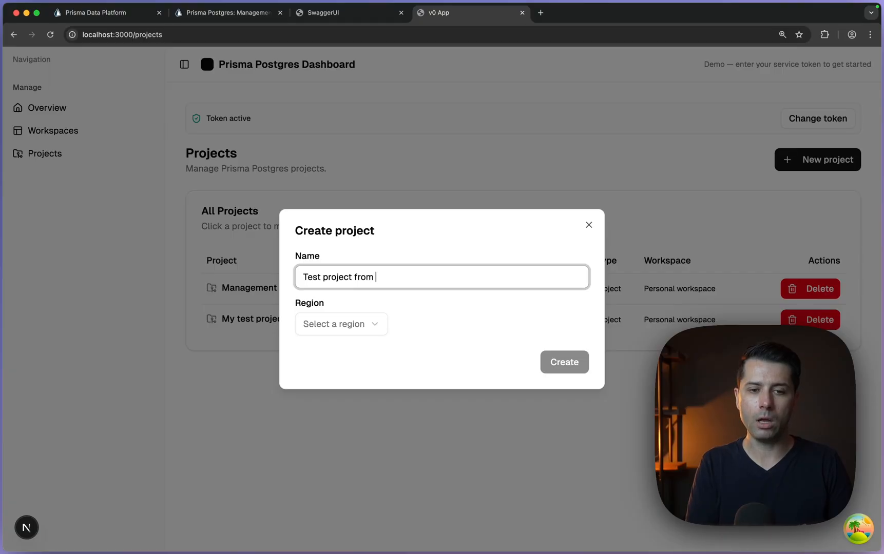
type("my custoim")
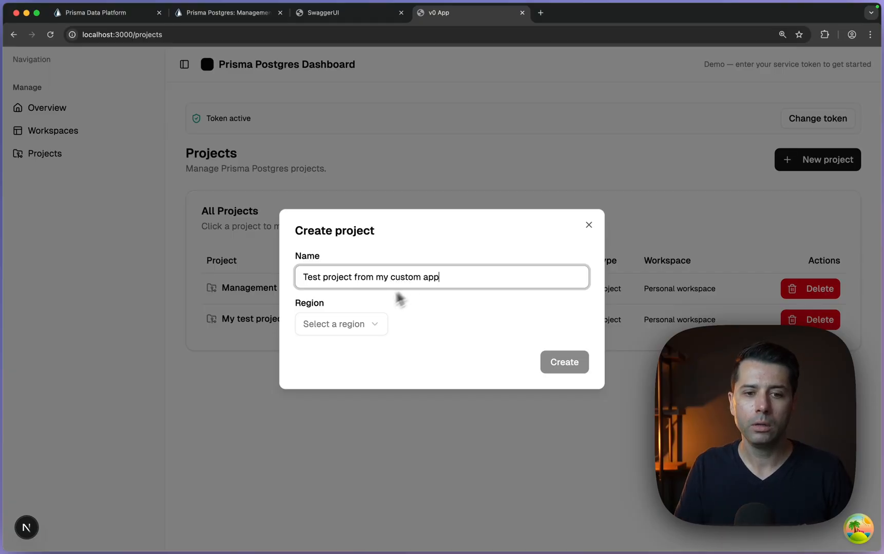
left_click(339, 323)
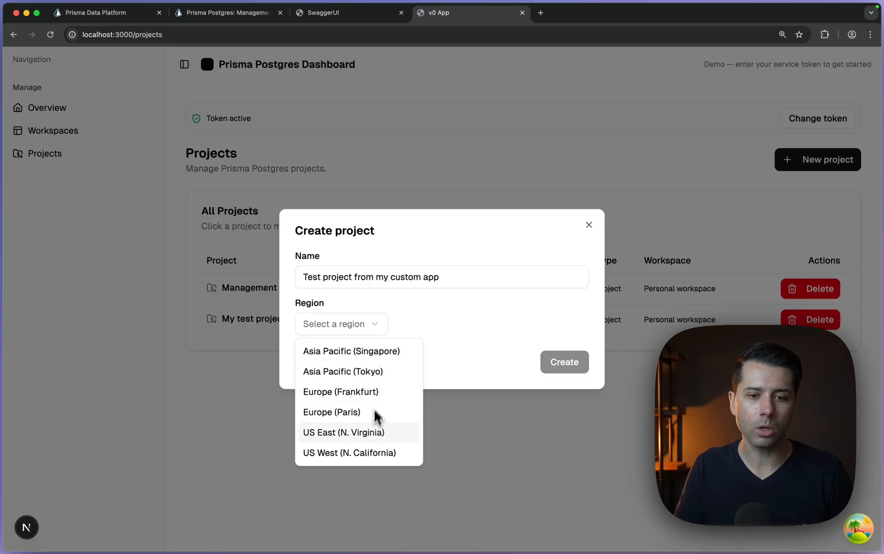
left_click(343, 433)
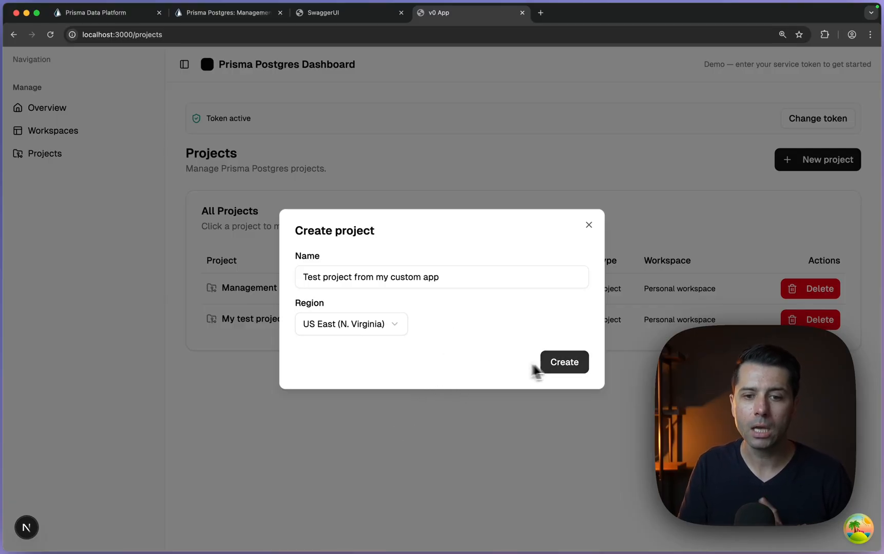
left_click(563, 362)
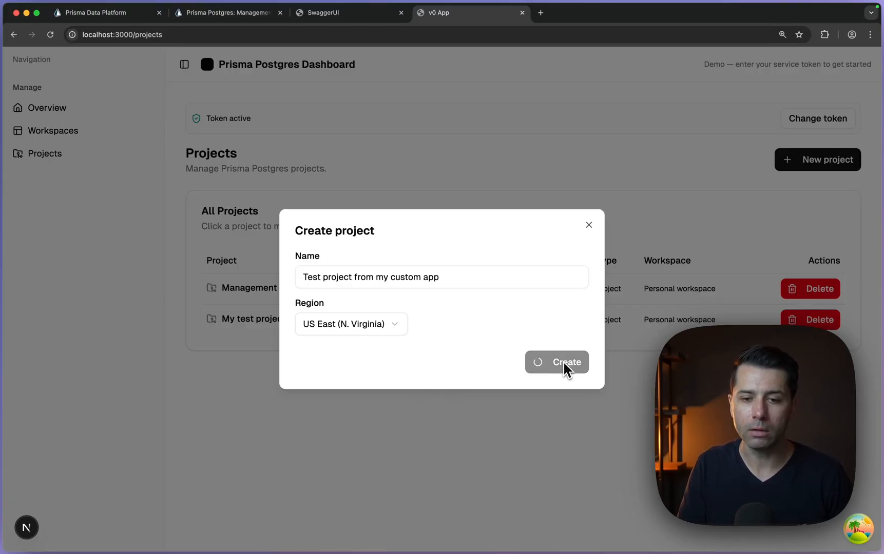
left_click(563, 362)
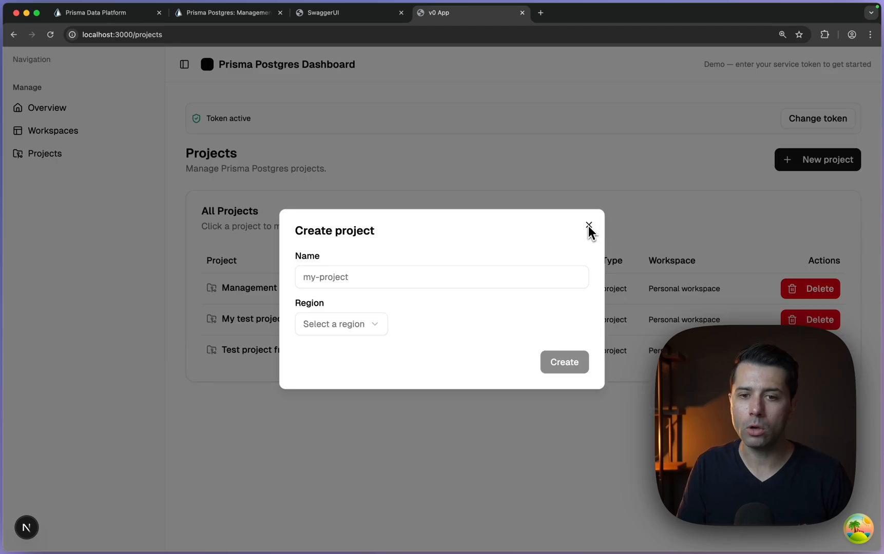
left_click(588, 226)
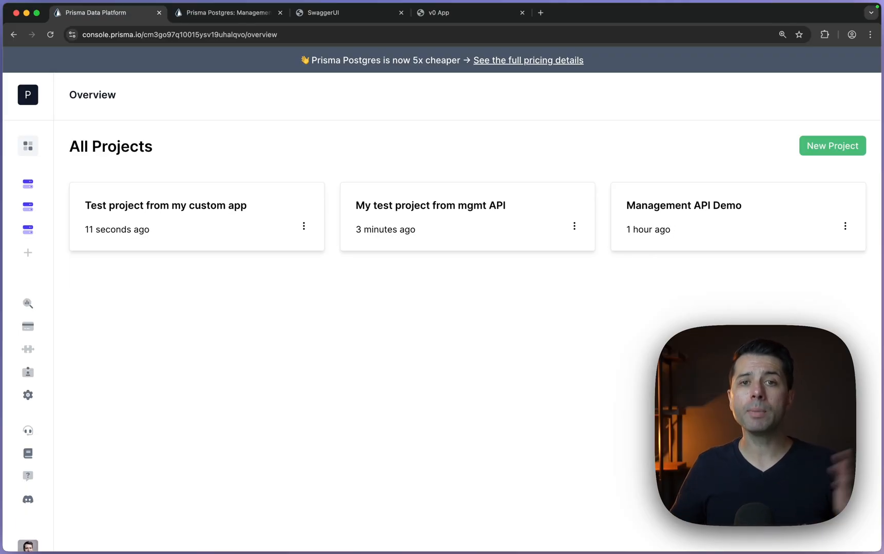
Return to the Prisma Management API documentation tab
left_click(226, 12)
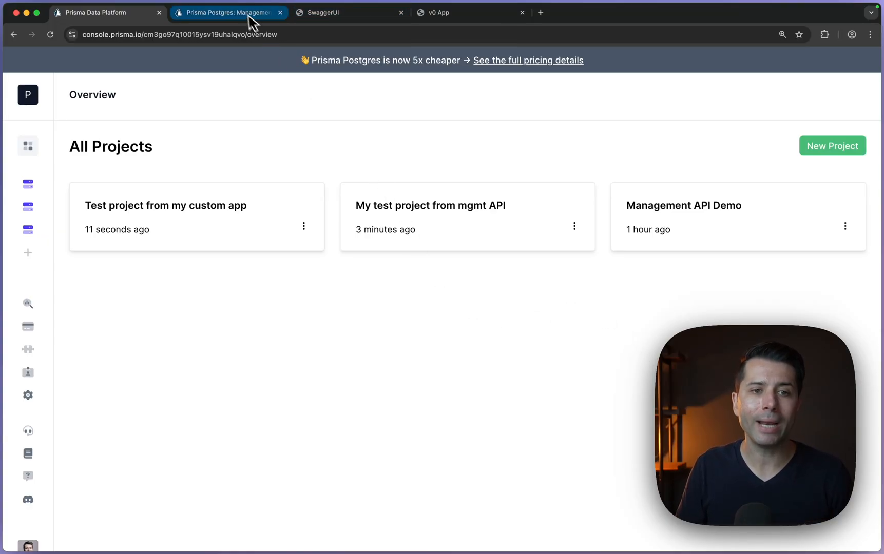
left_click(225, 13)
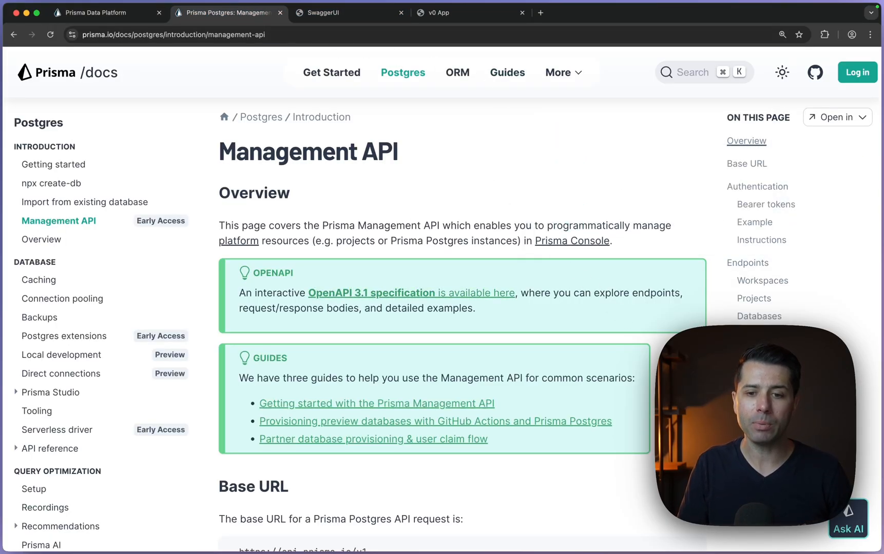
Scroll the docs to Endpoints, then browse the Projects section in SwaggerUI
scroll("down", 3)
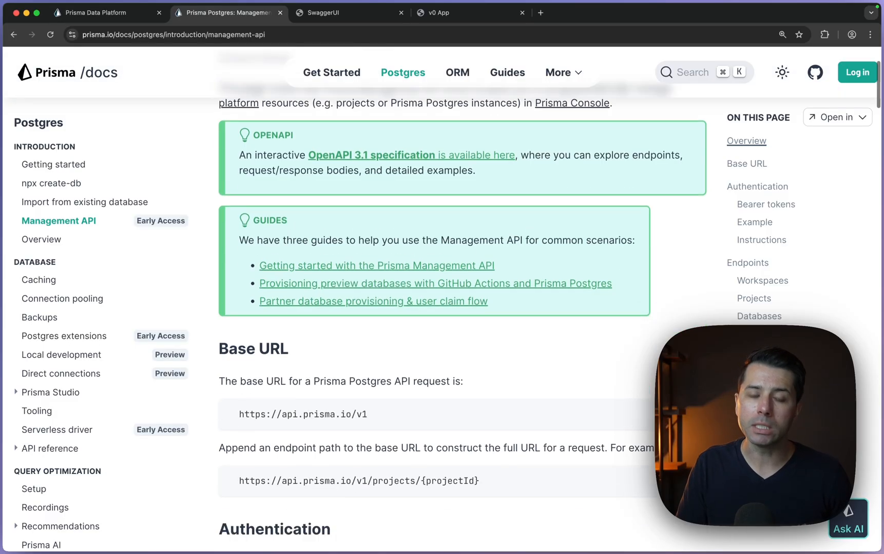
scroll("down", 3)
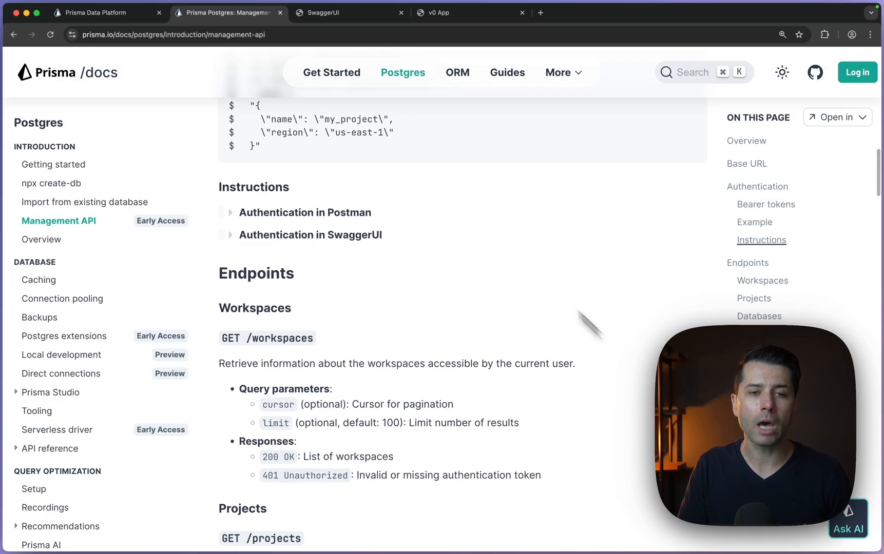
scroll("down", 3)
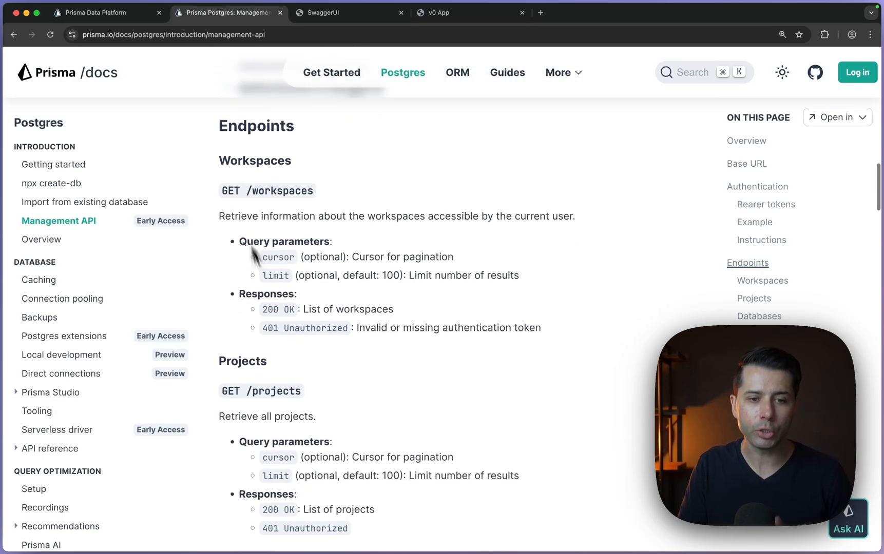
left_click(350, 12)
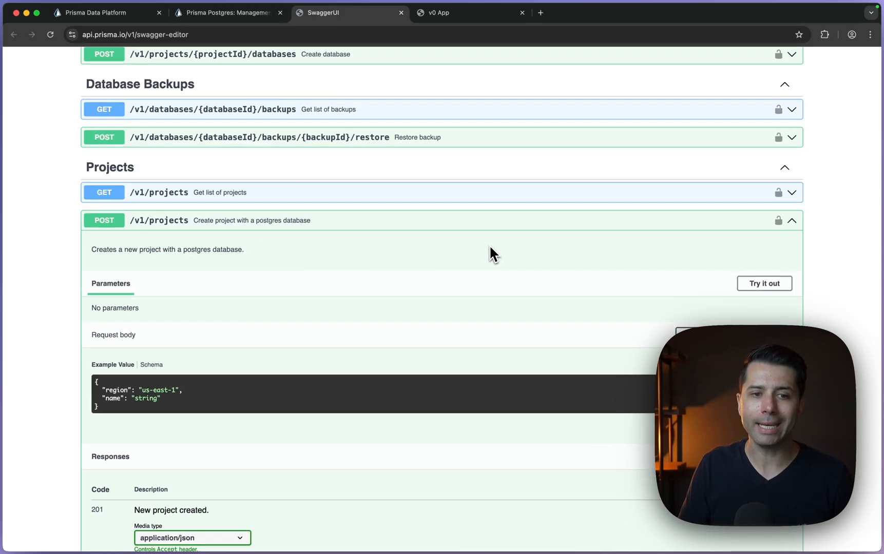
scroll("down", 3)
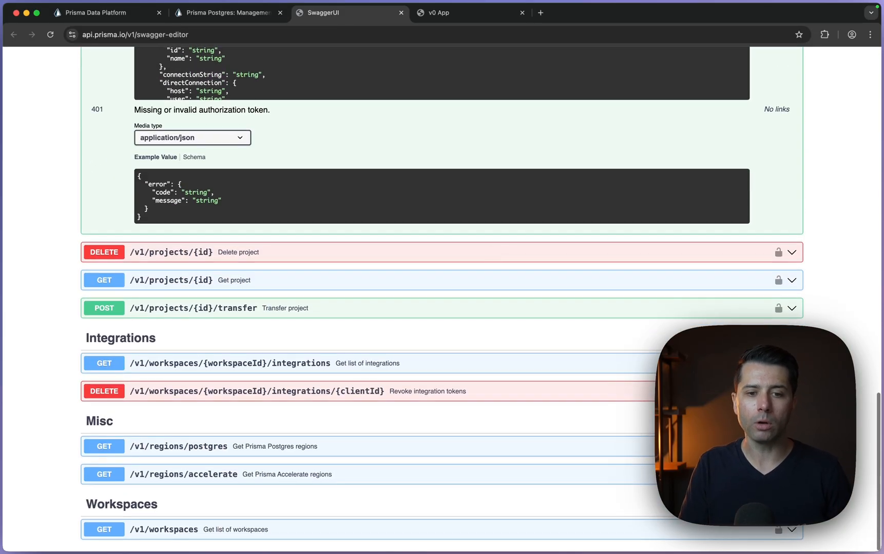